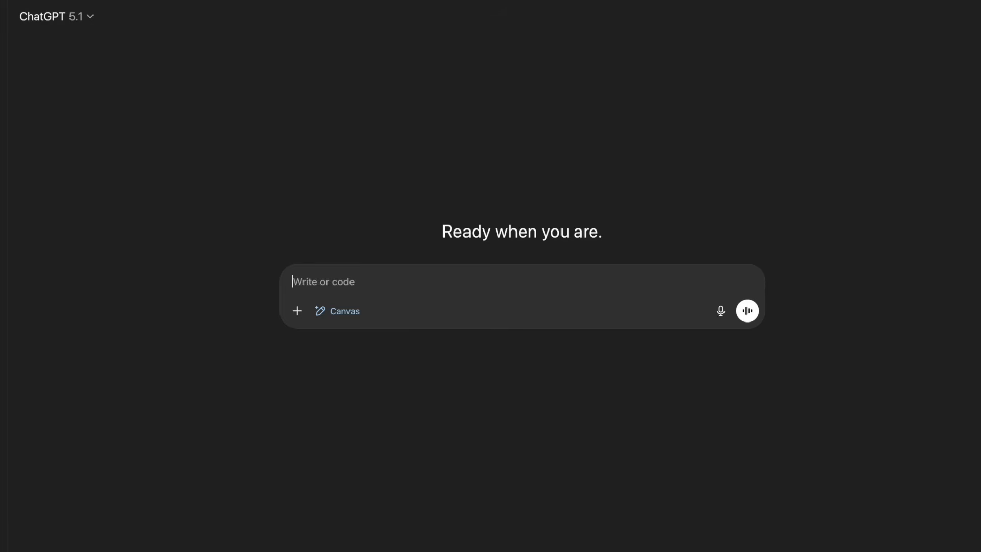
Step: Send 'Make a clone of the game minecraft.' and copy the generated HTML prototype code
type("Make a clone of th")
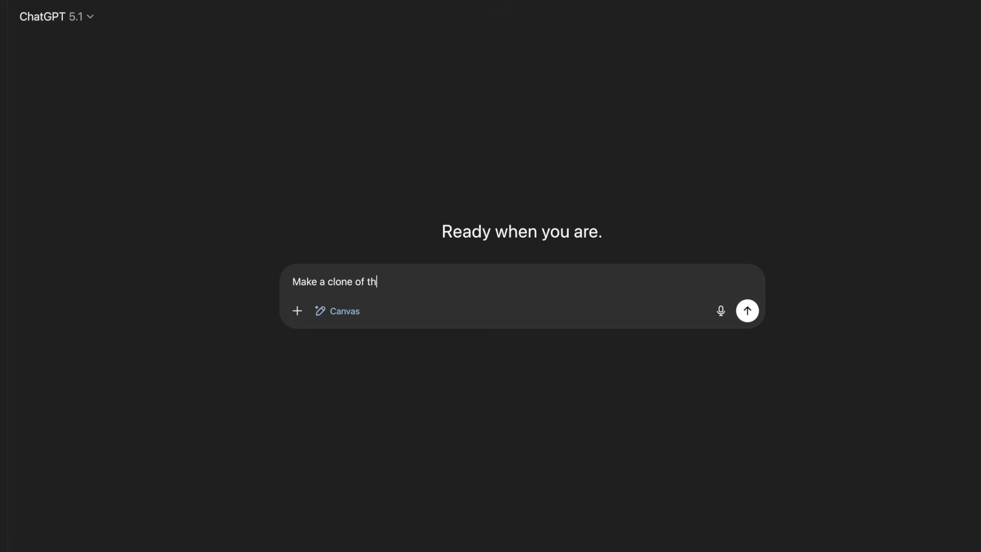
type("e game minecrqa")
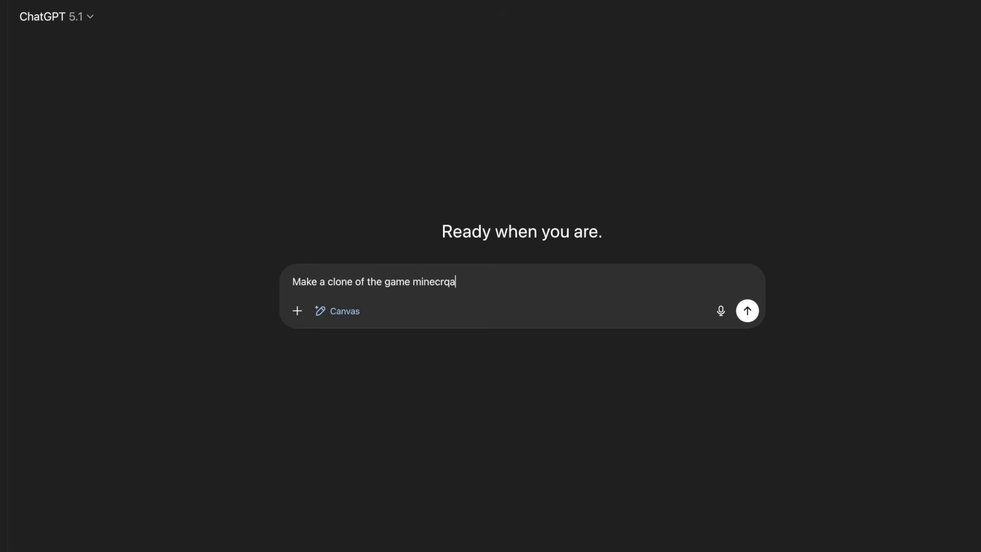
left_click(746, 311)
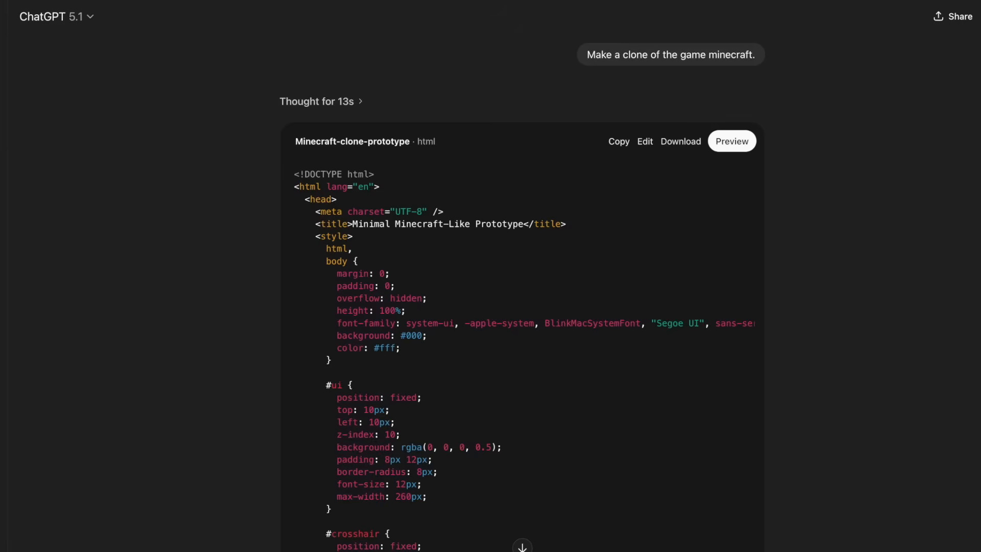
left_click(618, 141)
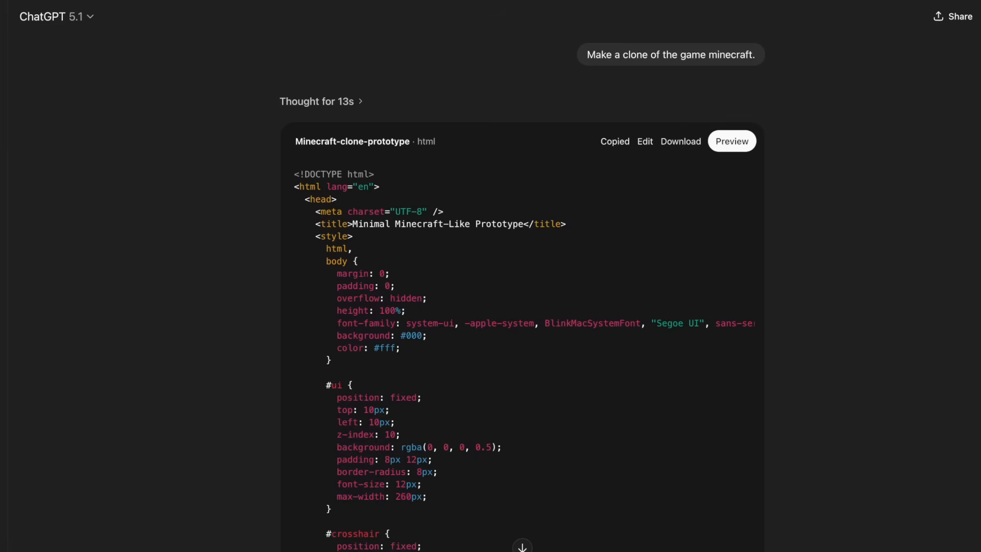
left_click(731, 141)
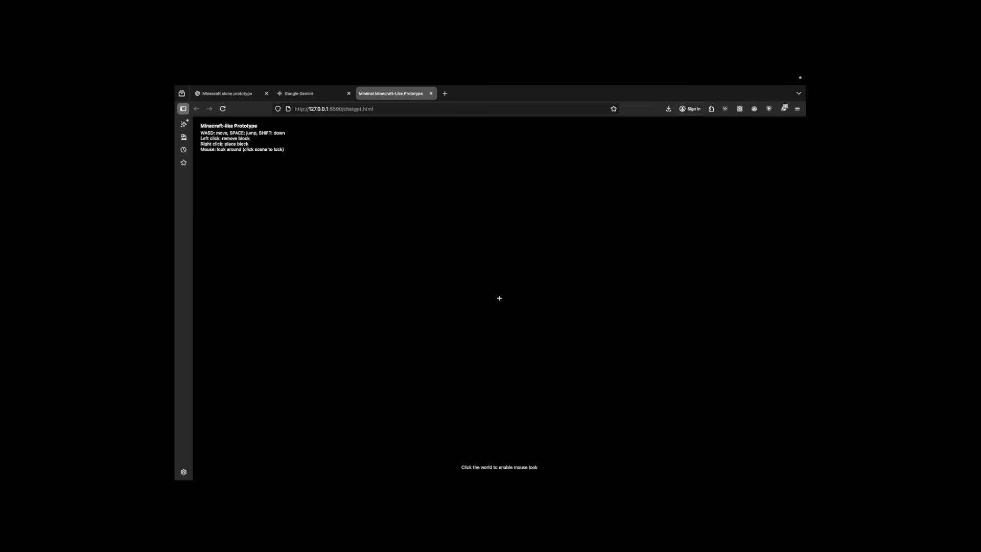
Step: Lock the mouse in the local chatgpt.html game and look around the green terrain
left_click(309, 93)
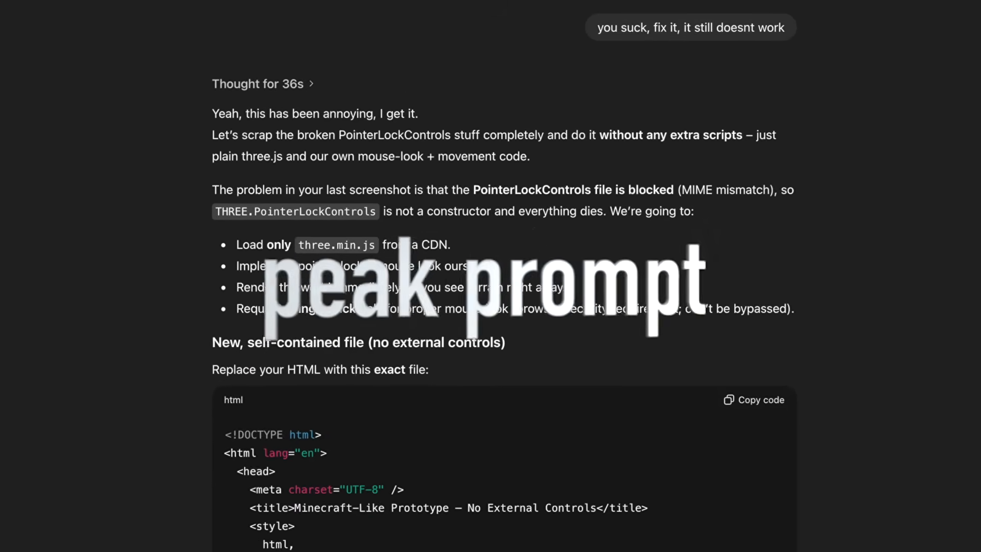
left_click(759, 399)
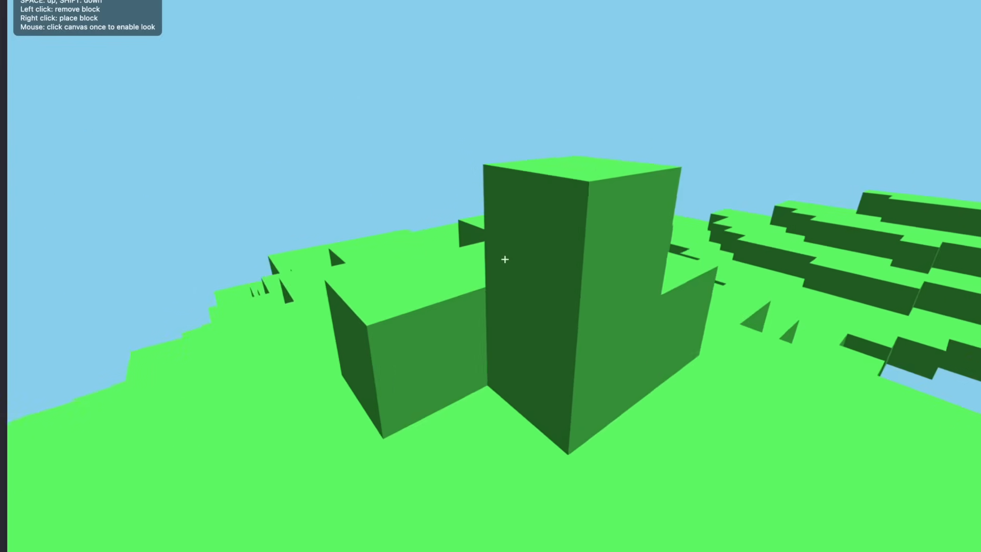
mouse_move(504, 258)
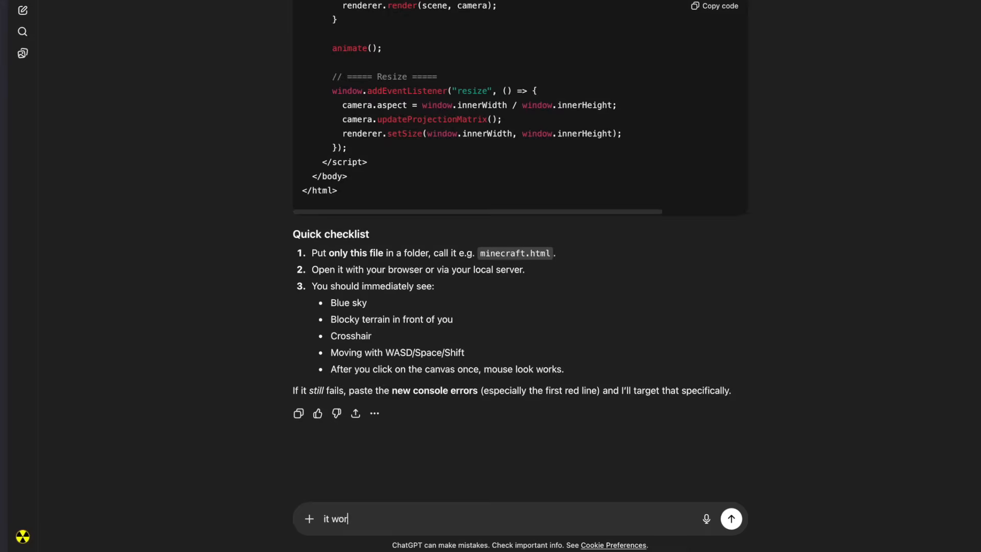
Step: Request larger terrain, no flying, normal physics, more block types and randomly generated trees
type("it works now, make the terrain larger and cover more area, make it deeper aswell, i dont want to fly,")
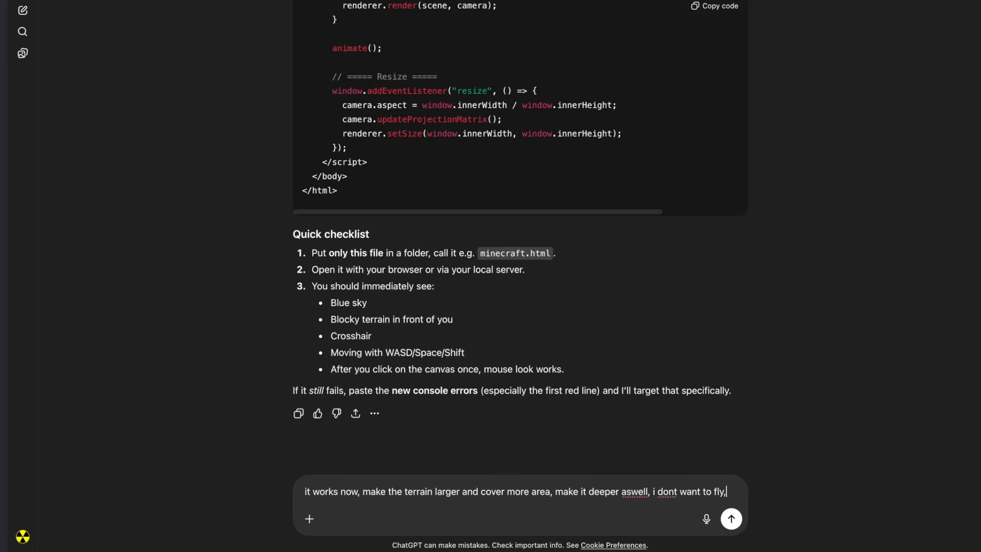
type("give me normal ph")
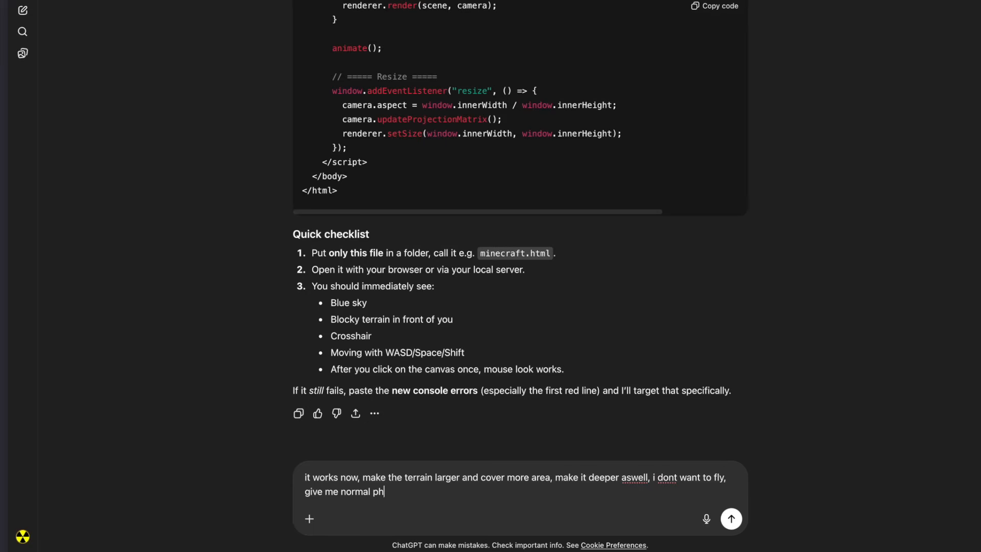
type("ysics. add more block type")
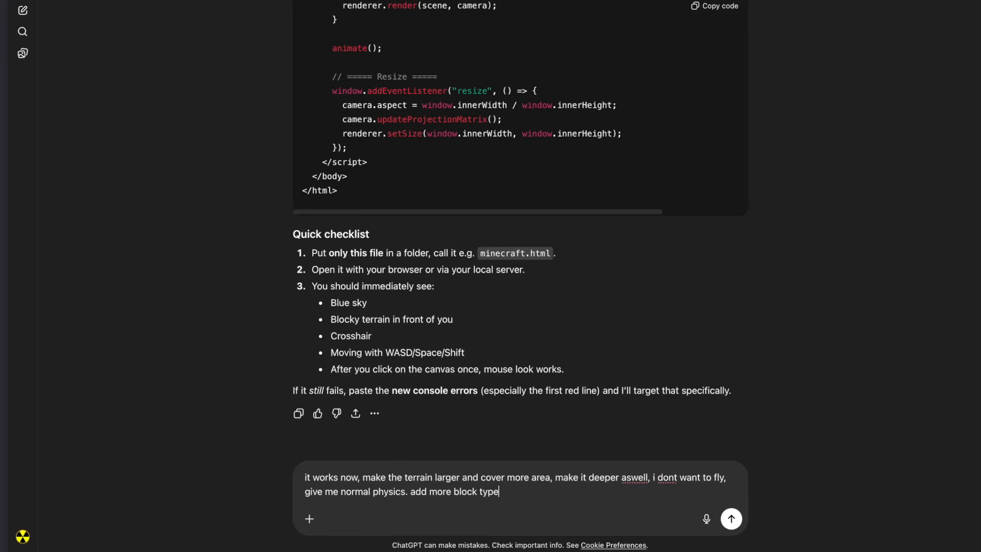
type("s, create radom")
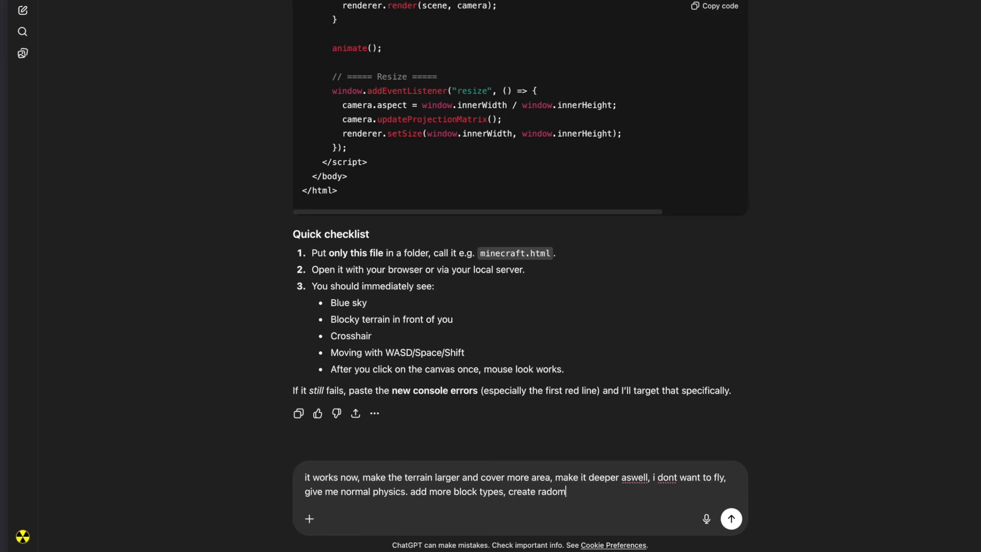
type("ly generated trees")
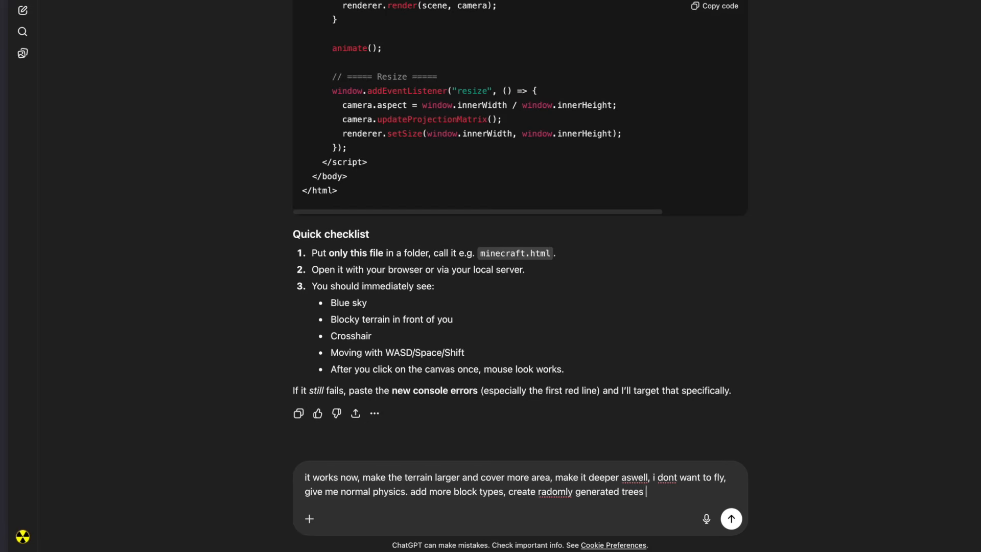
left_click(730, 518)
type("fix the fps, its very laggy, let it be 120")
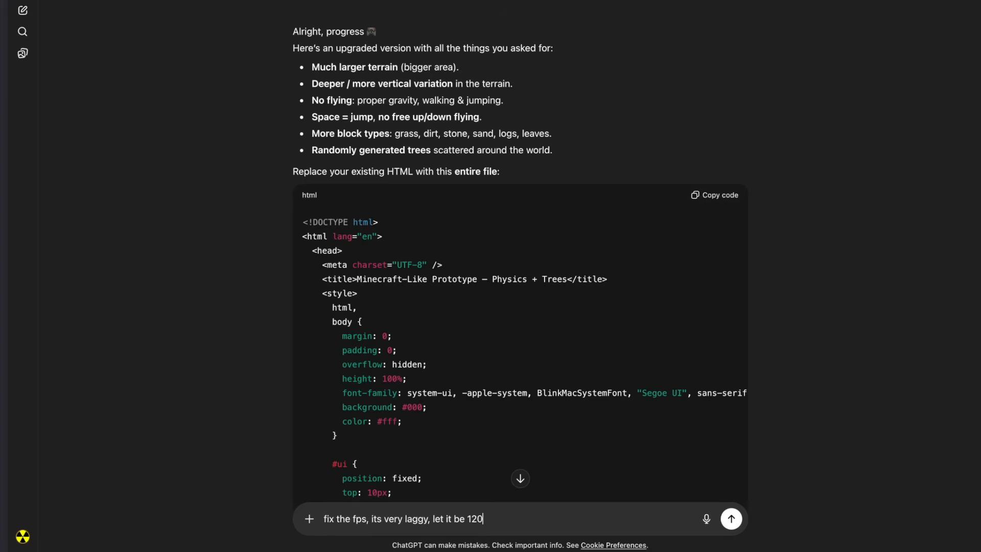
Step: Request higher fps and solid tree collisions, then copy the optimised game code
type("fps, fix the physics")
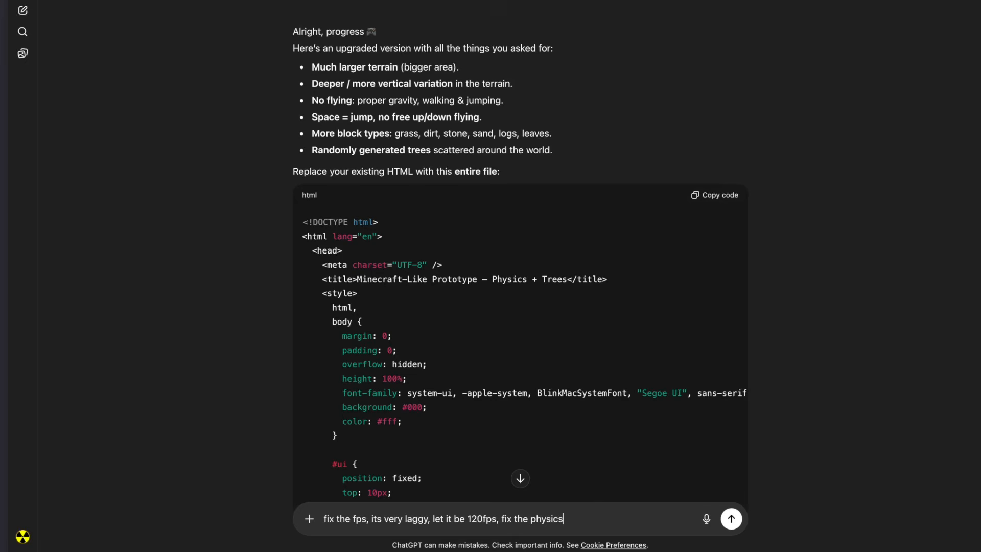
type("with the trees, i dont want to go through them, they")
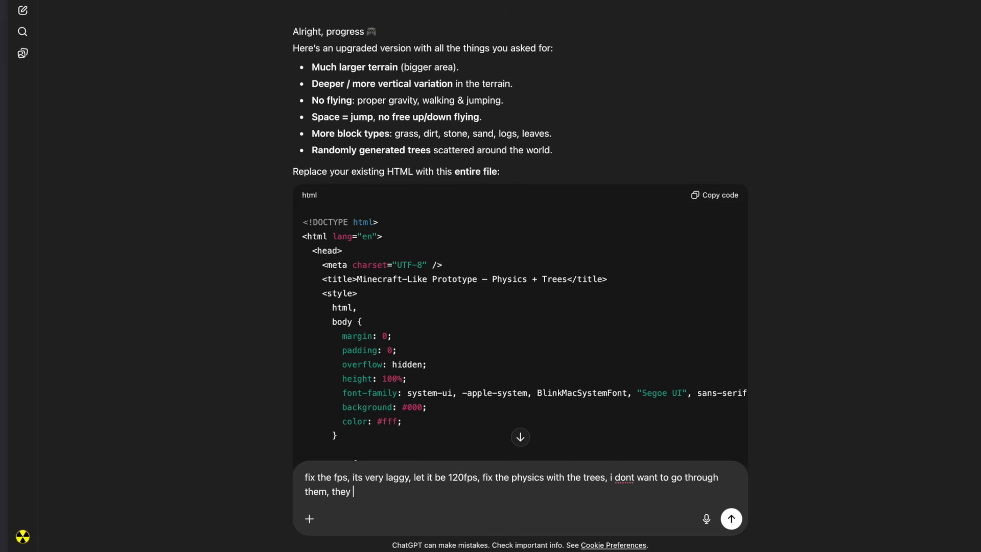
type("should be like the other")
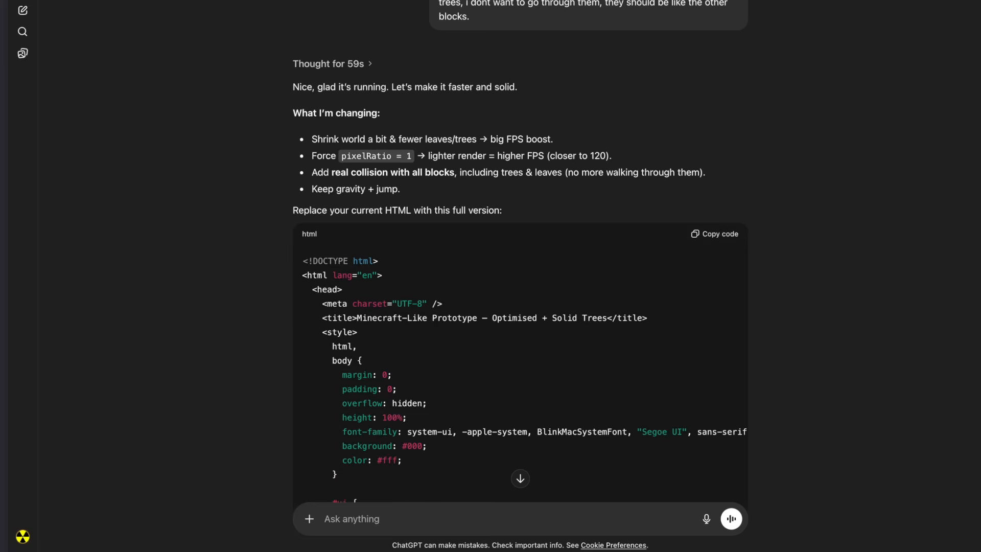
left_click(714, 233)
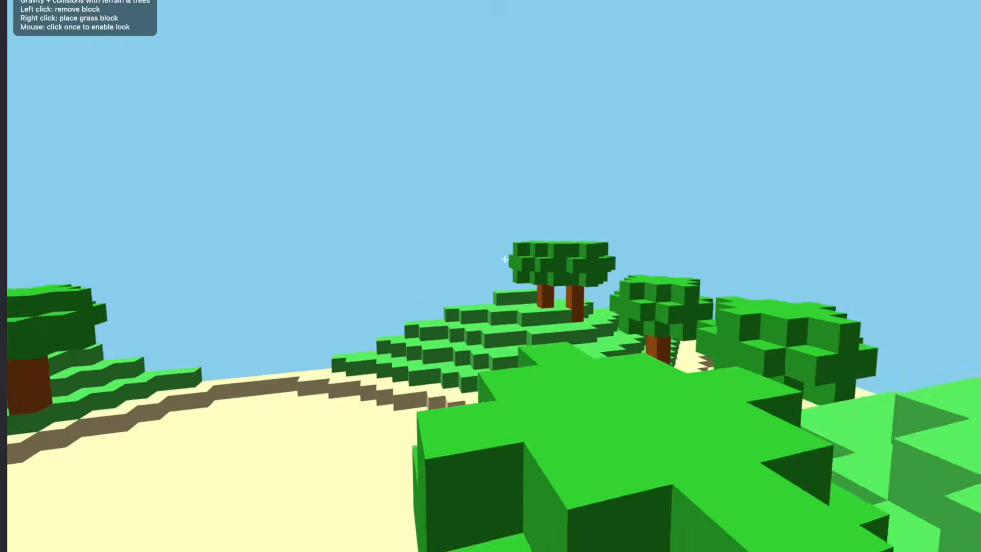
mouse_move(503, 259)
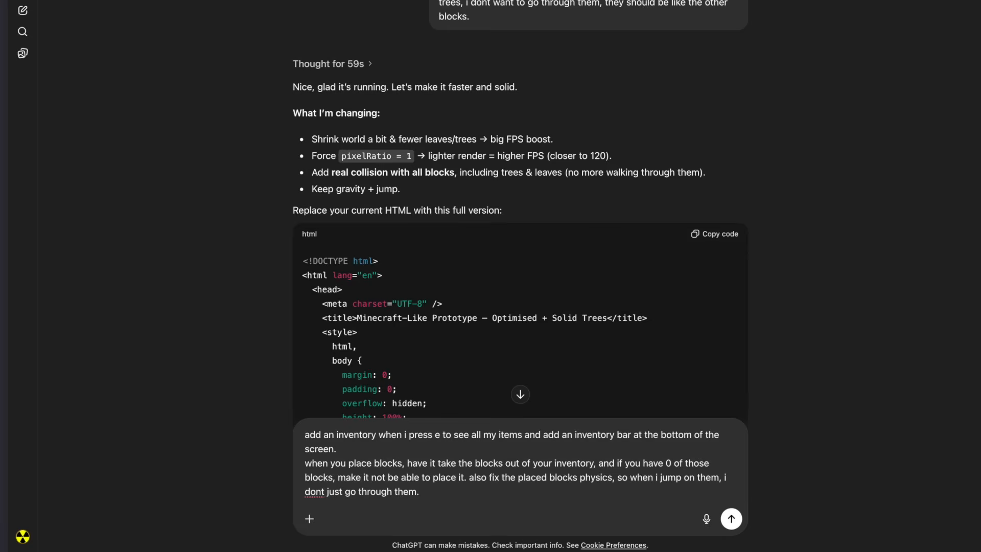
Step: Send the request for an inventory screen, bar, block use and solid placed blocks
left_click(418, 491)
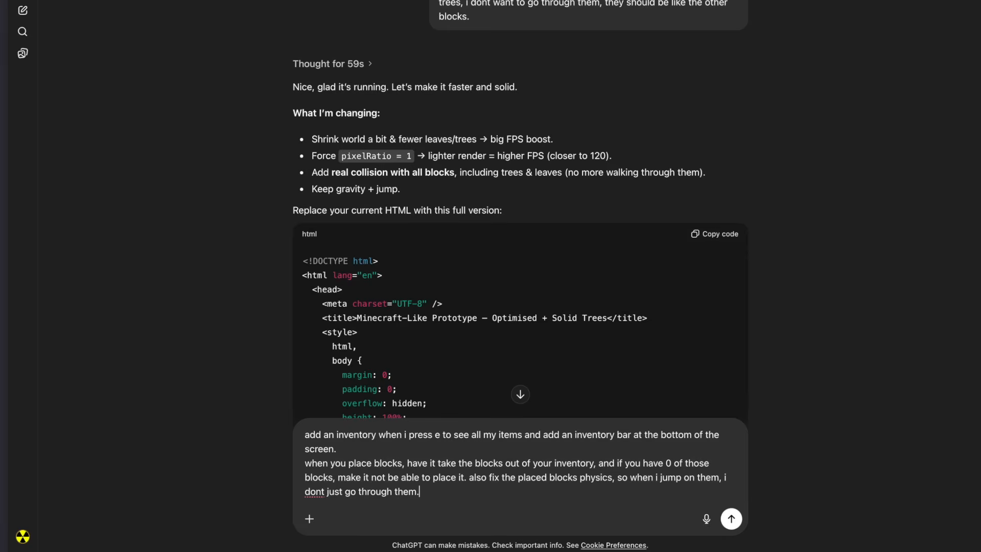
left_click(730, 518)
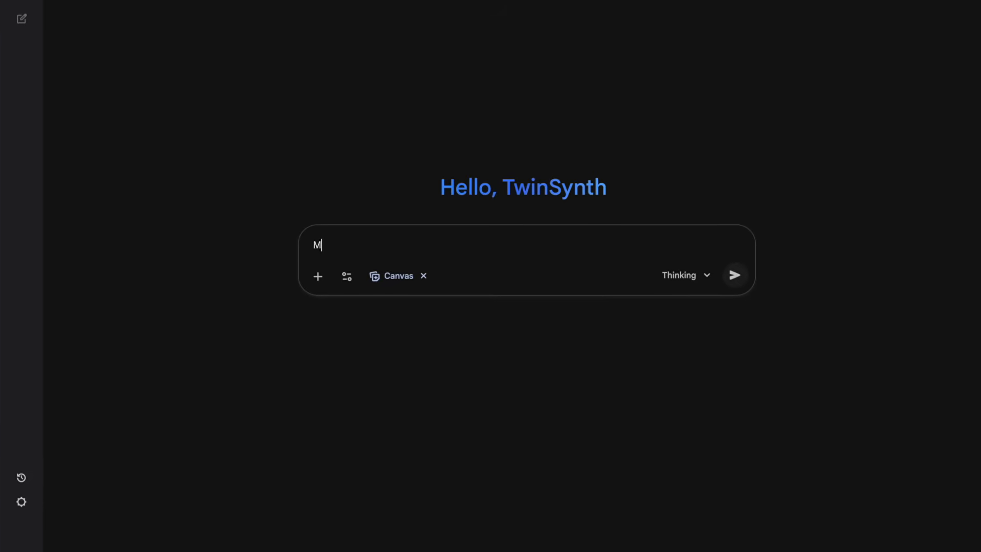
Step: Ask Gemini to make a clone of Minecraft and play-test the VoxelCraft preview
type("ake a clone o")
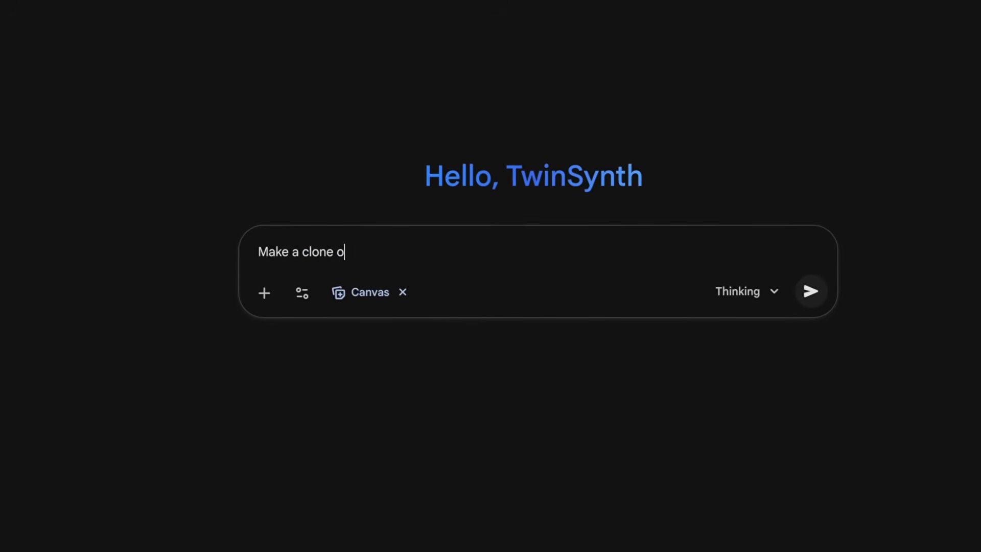
type("f the game min")
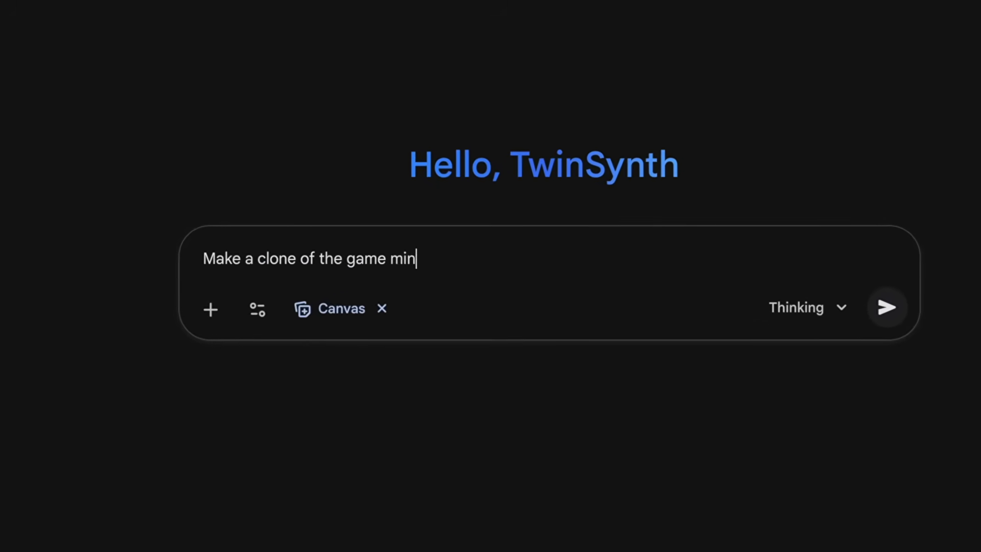
left_click(886, 308)
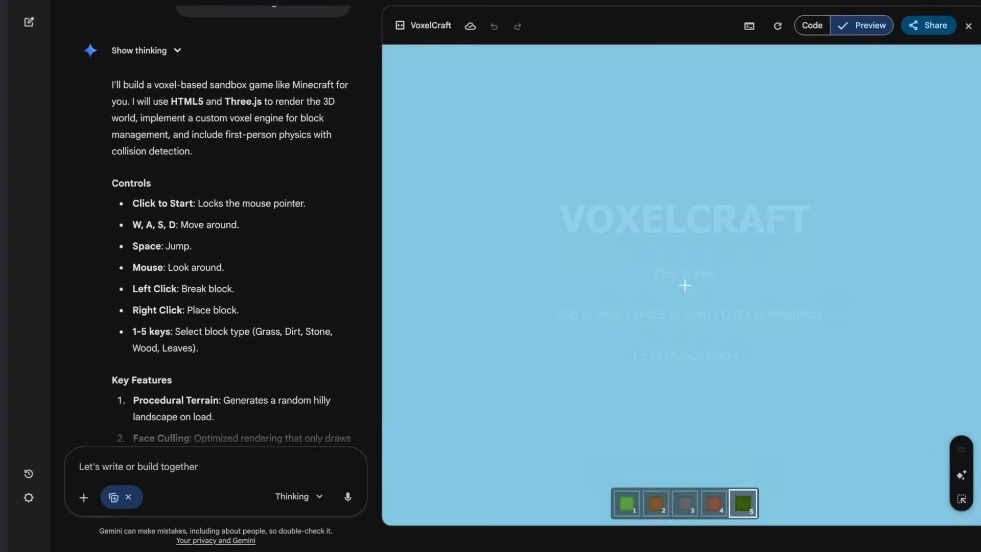
left_click(685, 285)
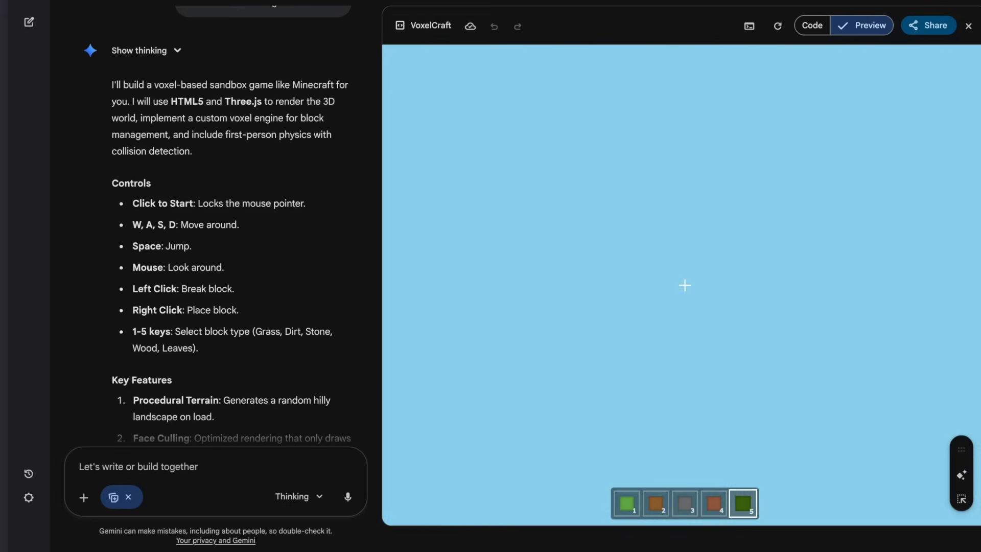
Step: Report falling through the floor, test the spawn-physics fix, and note it still persists
type("i keep falling through the floor when i")
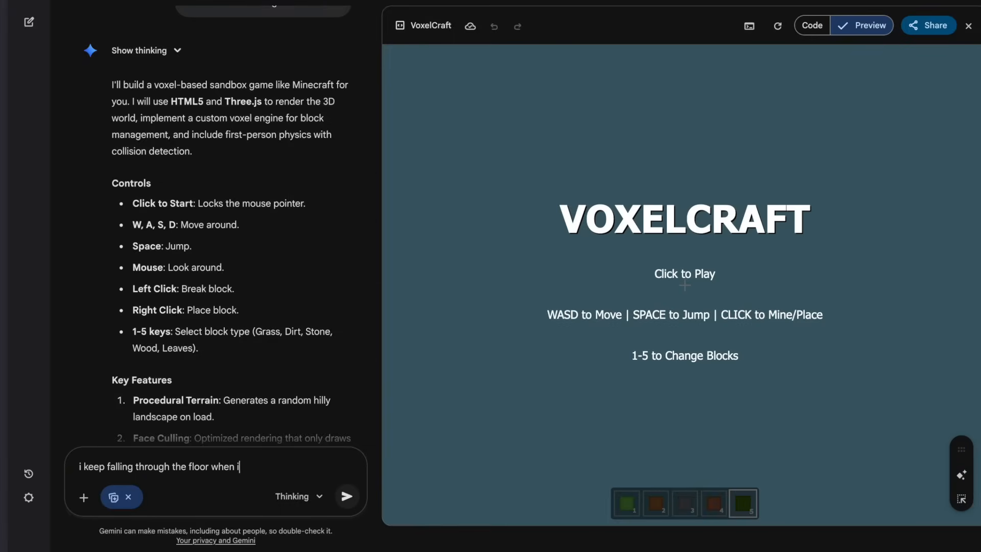
left_click(346, 497)
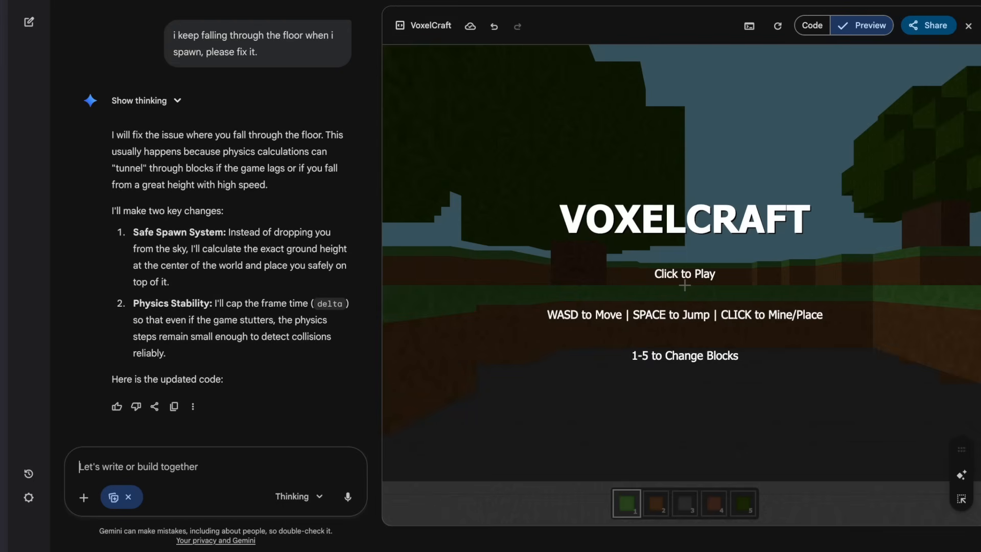
left_click(685, 274)
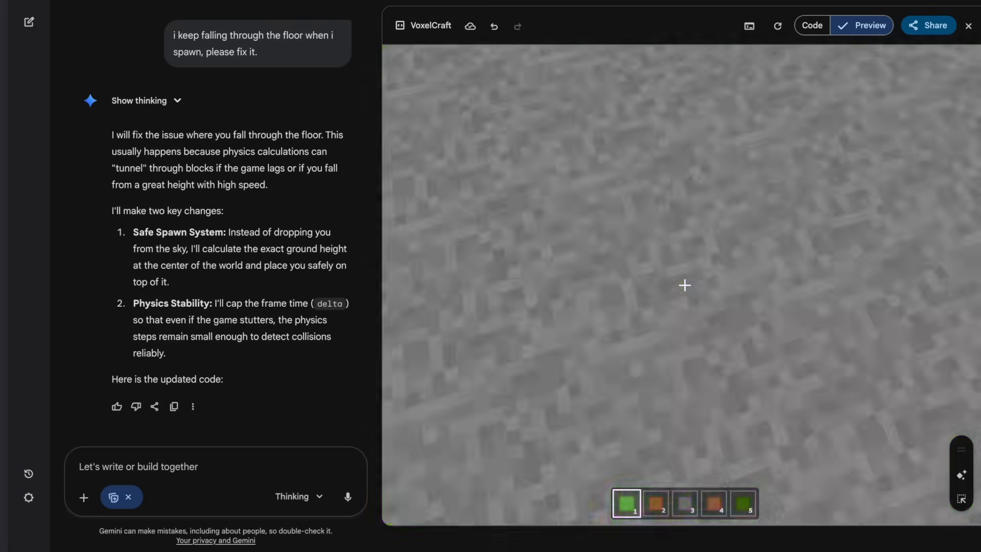
type("i still keep falling through the floor, the block physics")
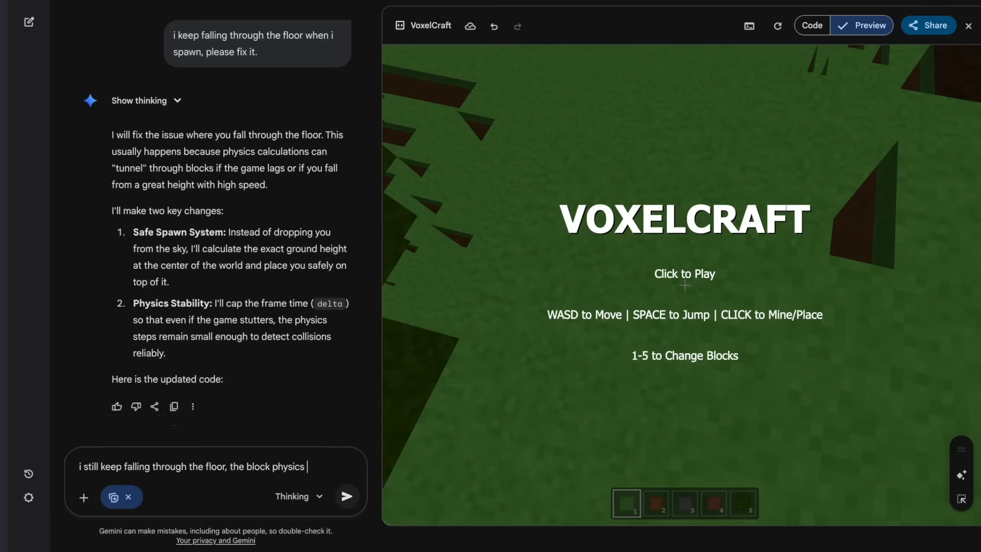
Step: Send the still-falling report, test the rewritten physics, and draft the too-slow movement complaint
left_click(346, 497)
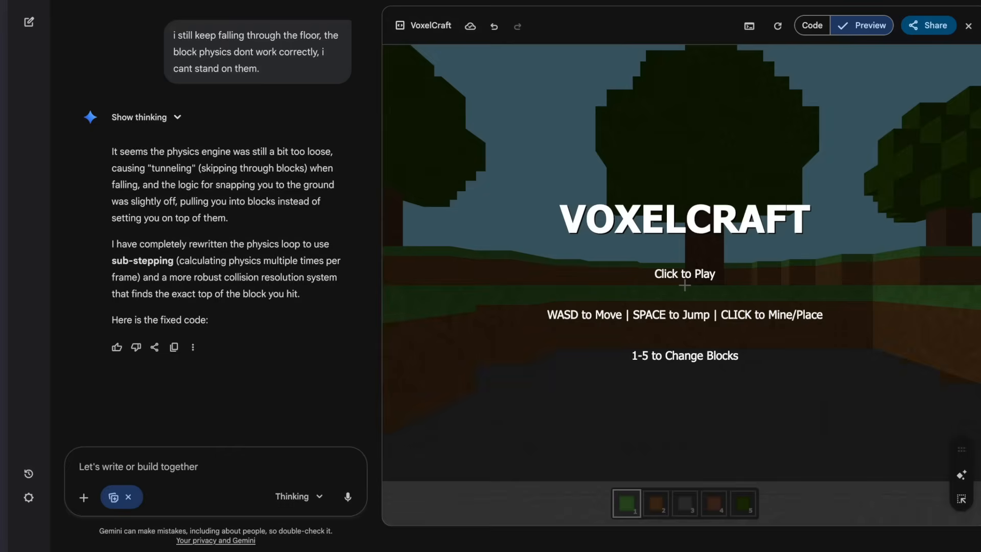
left_click(684, 274)
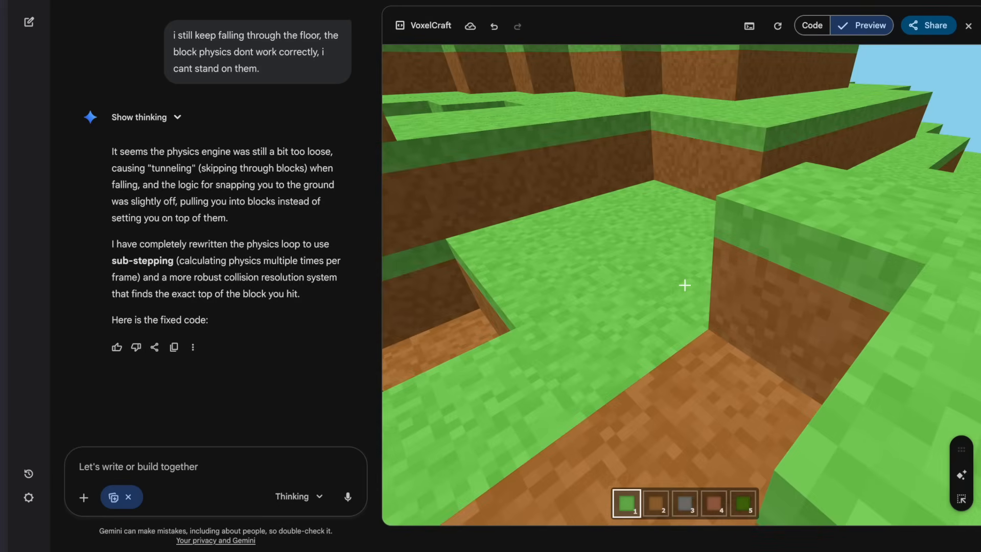
type("im way too")
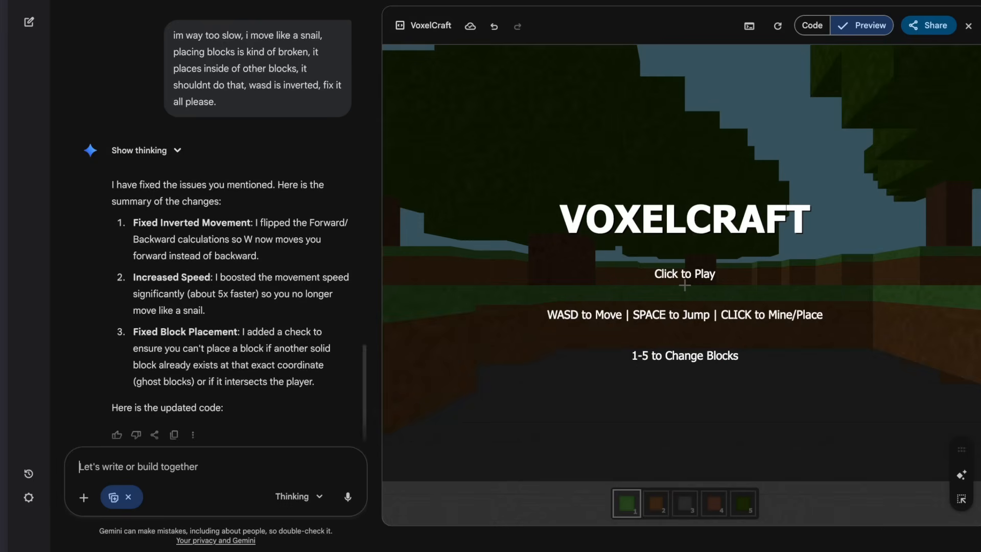
Step: Test the movement fixes and report that WASD doesn't follow the camera direction
left_click(685, 275)
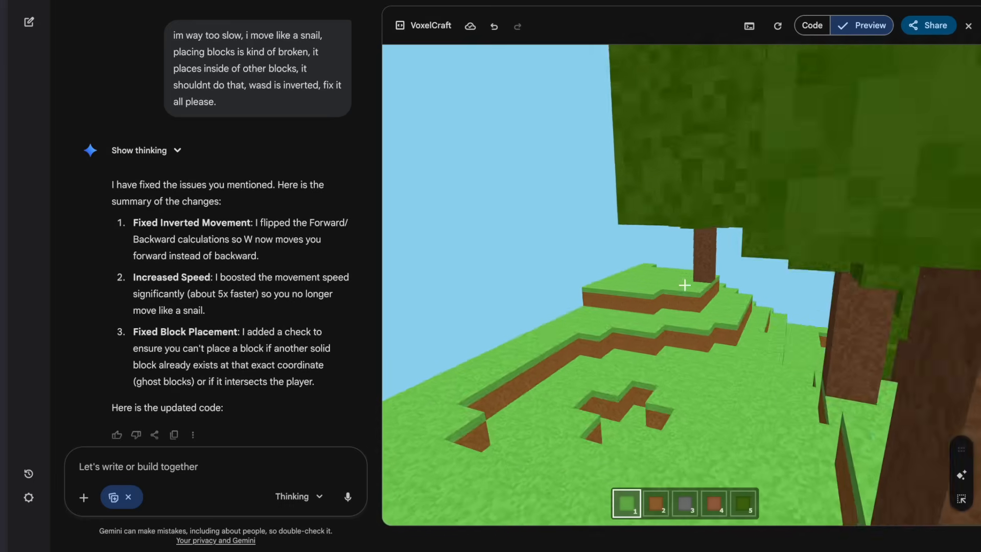
type("wasd doesnt")
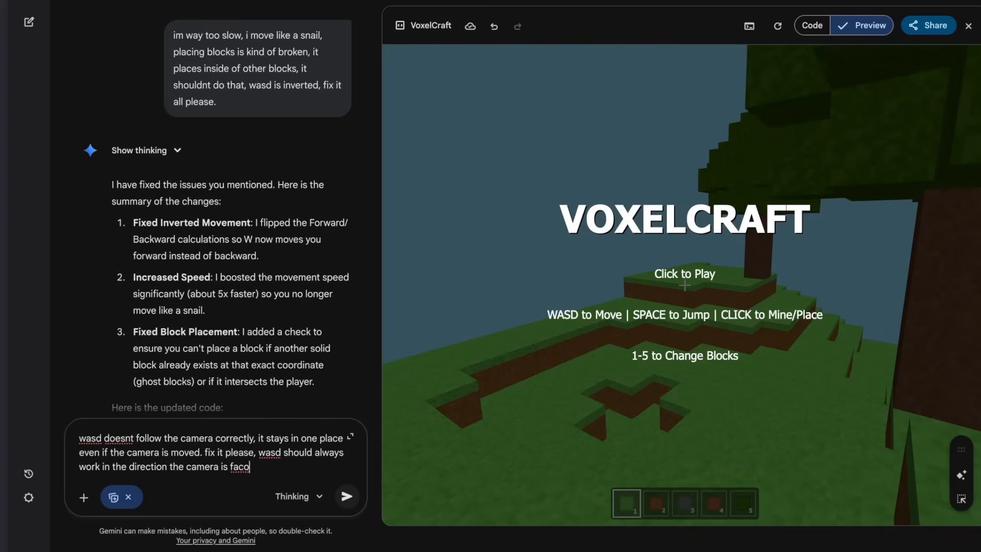
left_click(346, 497)
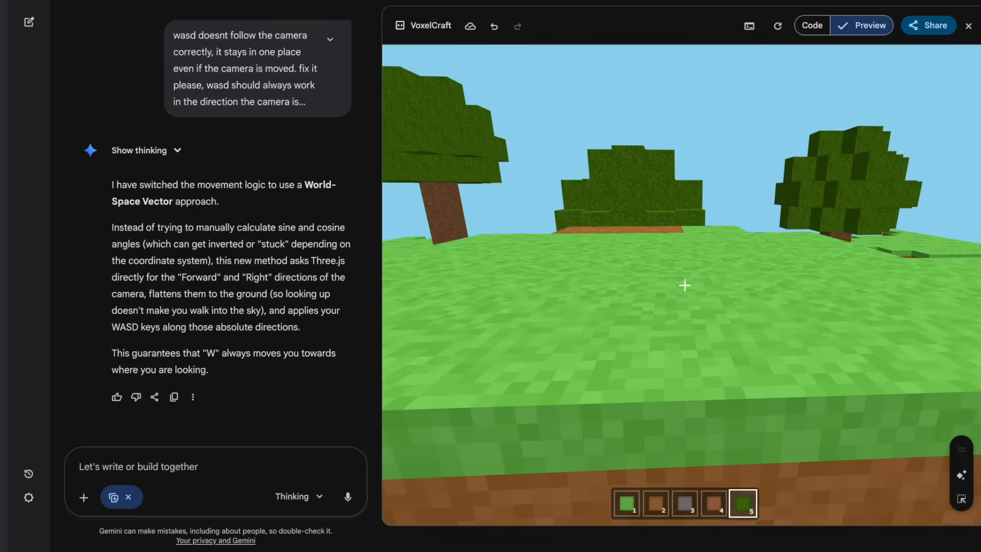
Step: Request an E-key inventory with block counts that drop on placing, then test placing blocks
type("add an inventory when i press e to see all my items. when you place blocks, have it take the blocks out of your inventory, and if you have 0 of those blocks, make it not be able to place it.")
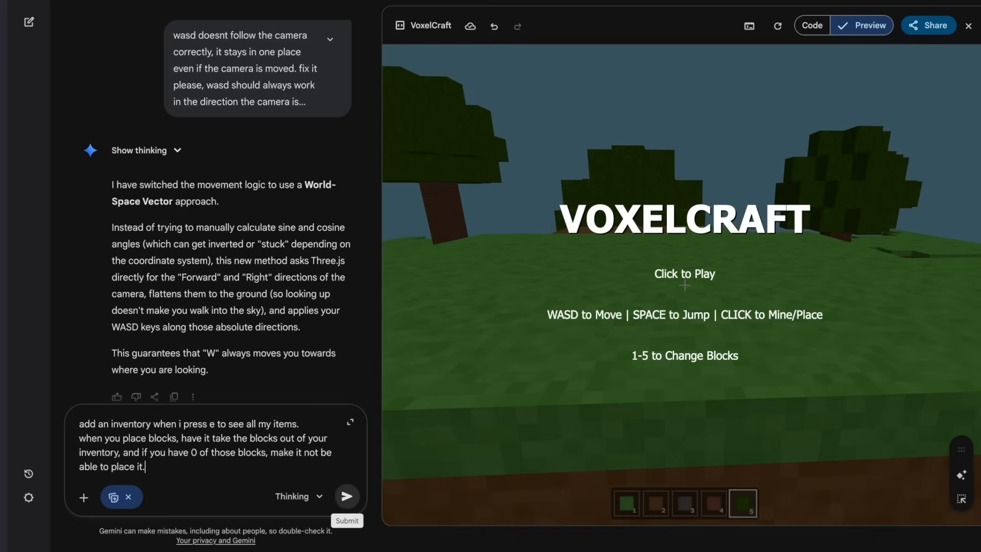
left_click(347, 497)
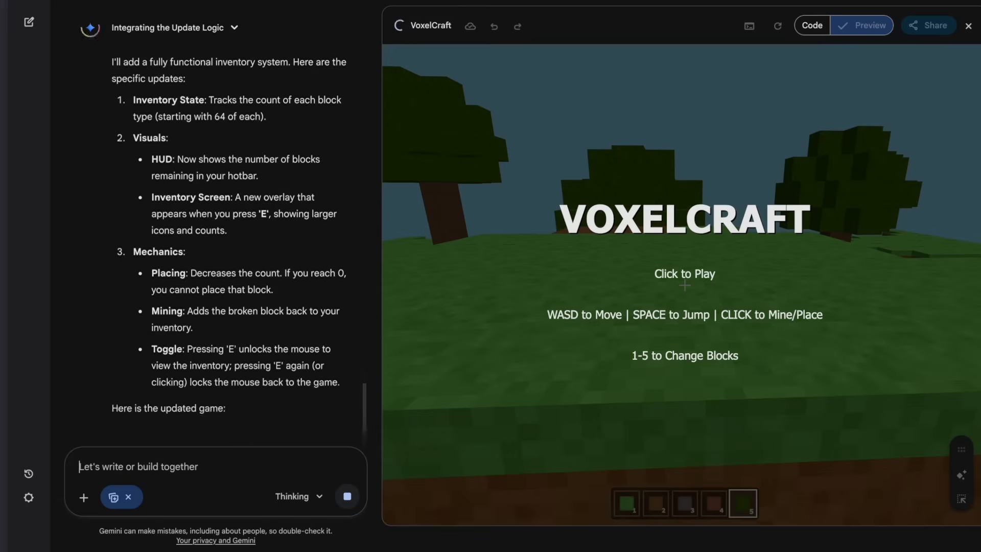
left_click(684, 274)
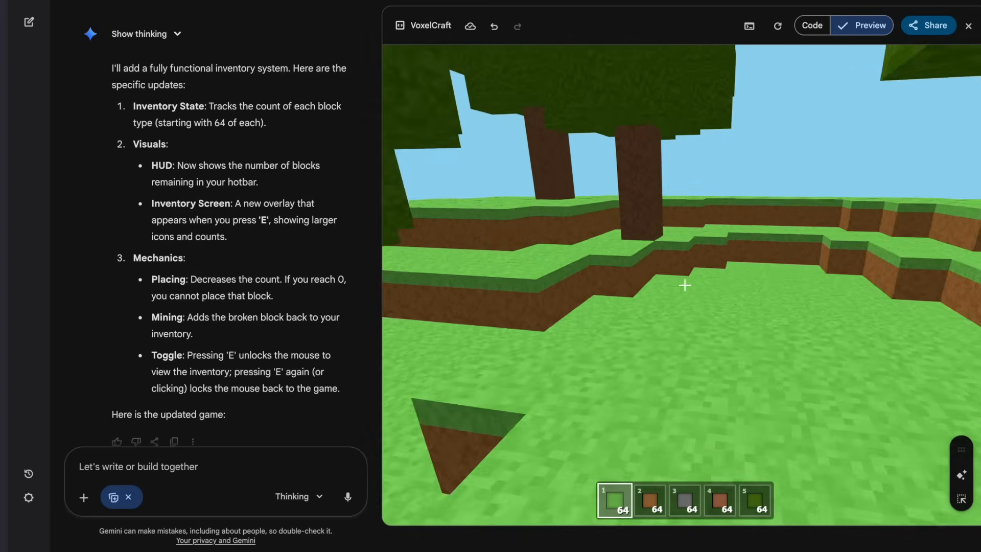
left_click(684, 285)
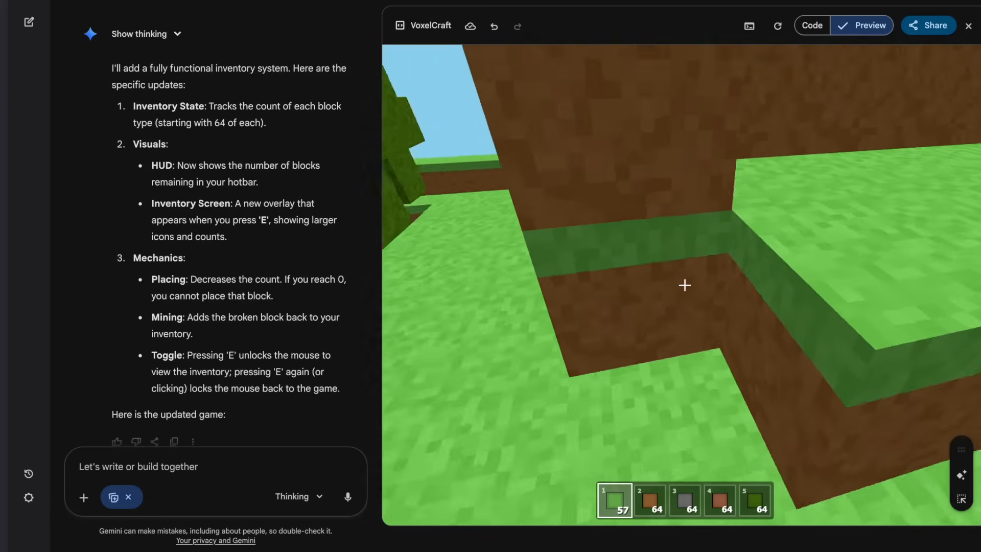
left_click(683, 285)
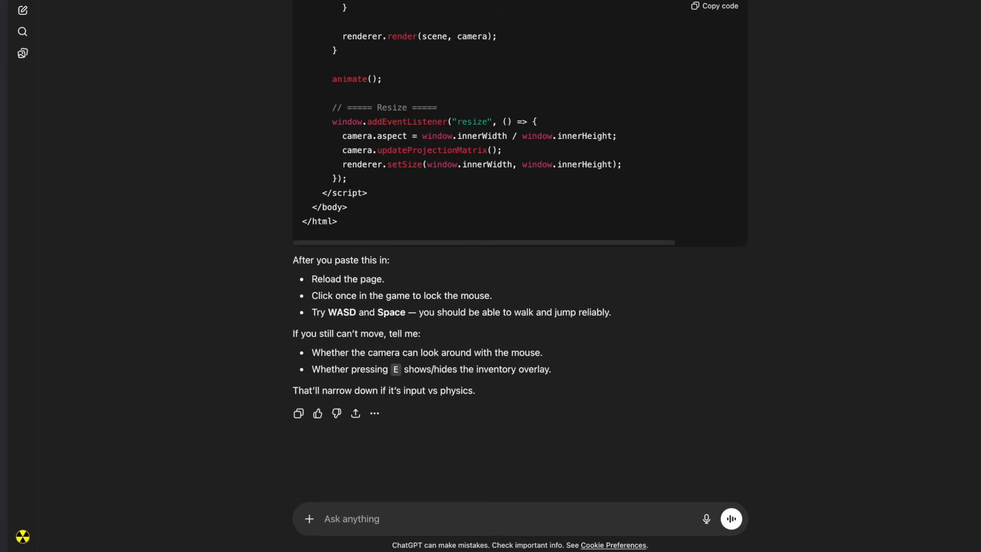
Step: Ask ChatGPT to add the jumpscare to this code instead
type("add")
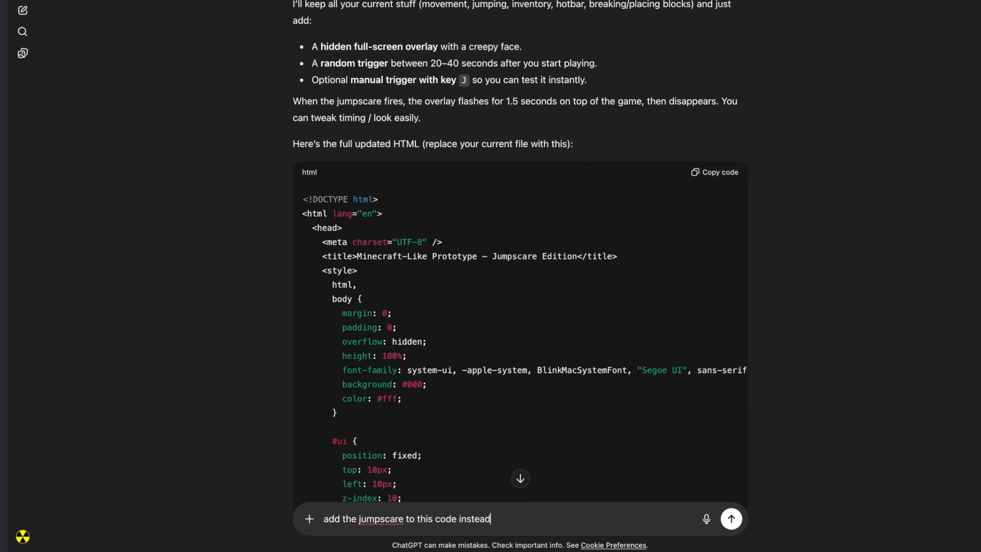
left_click(730, 518)
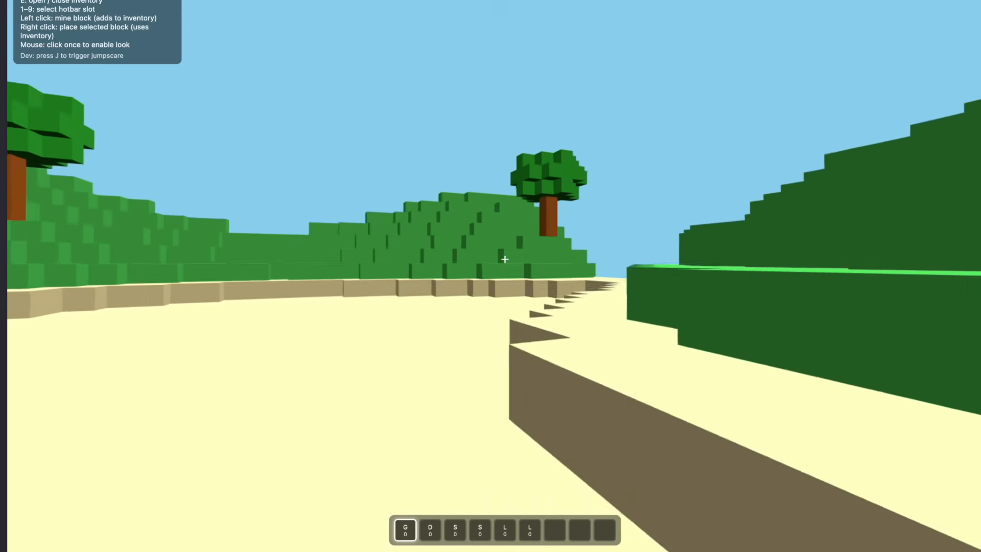
mouse_move(503, 258)
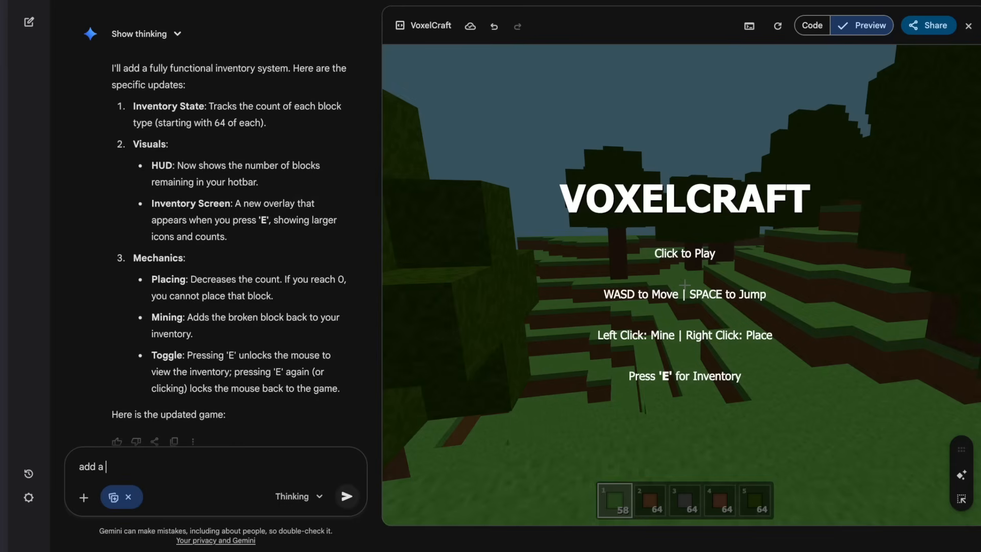
Step: Send Gemini the request 'add a jumpscare into the game.'
type("jumpscare")
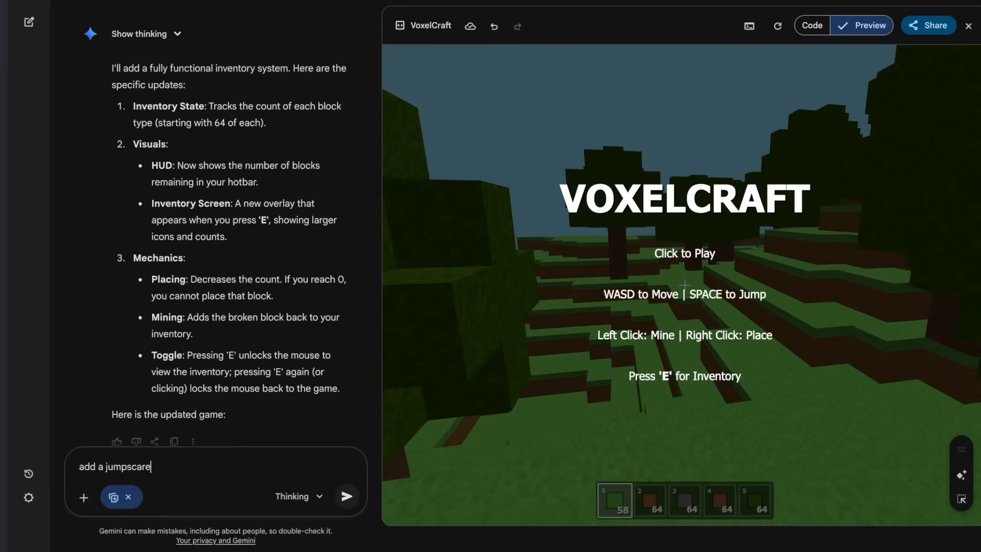
type("into the ga")
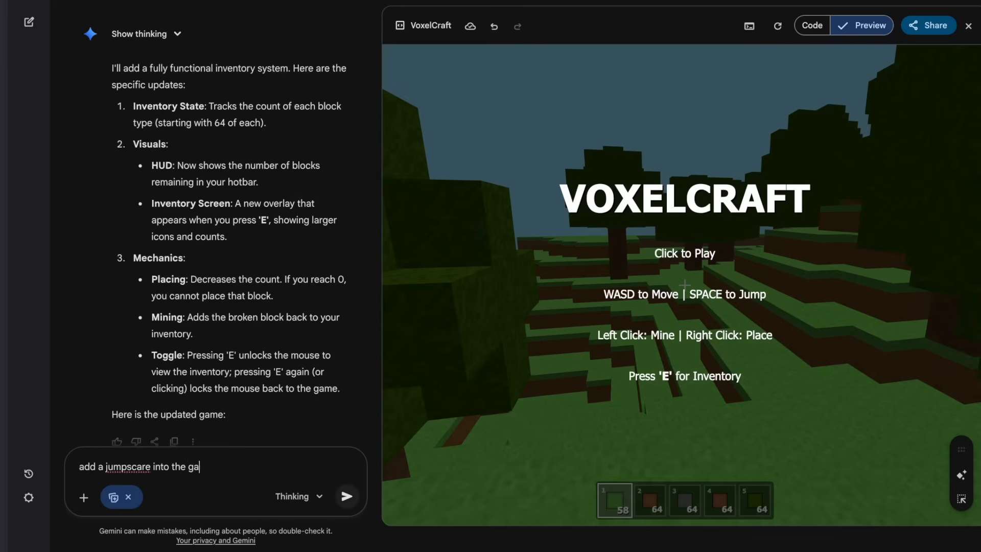
left_click(344, 496)
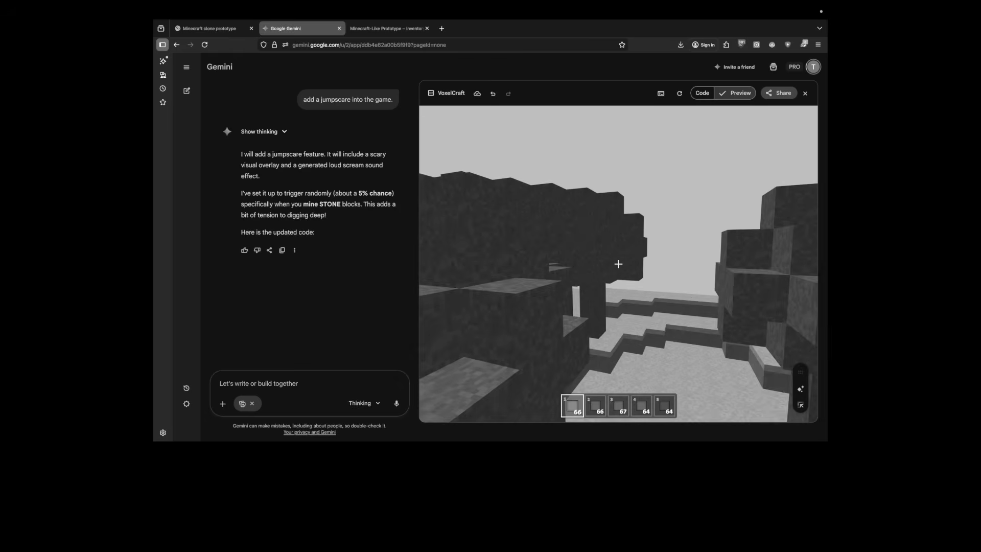
Step: Draft the bug report that digging down only breaks blocks below, not in front
type("for some reason when i")
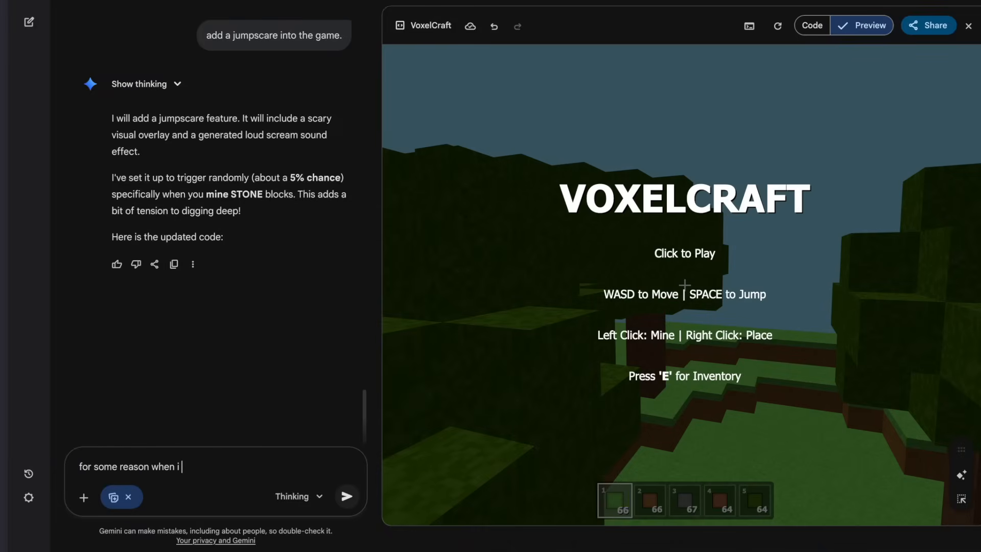
type("dig down, i can only break the blocks b")
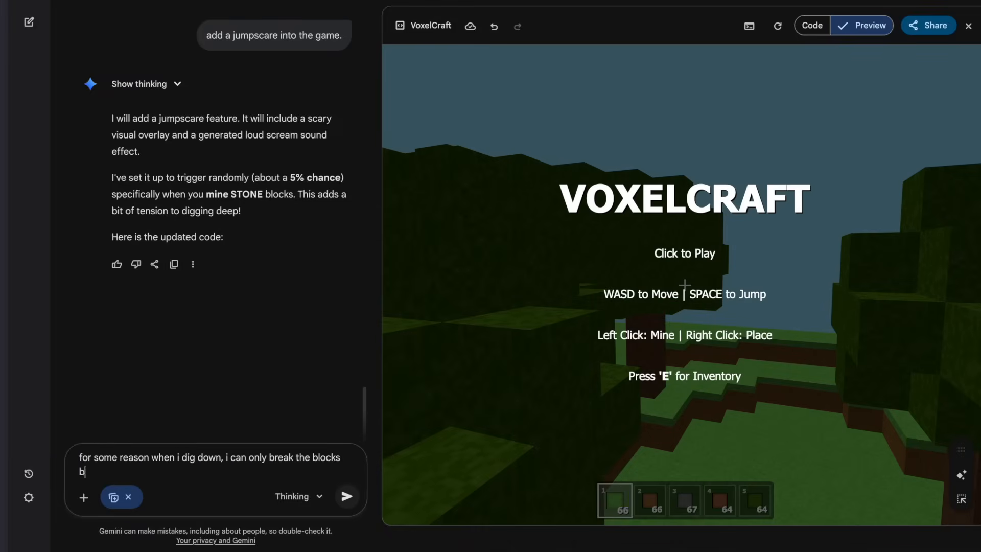
type("elow me and not infront")
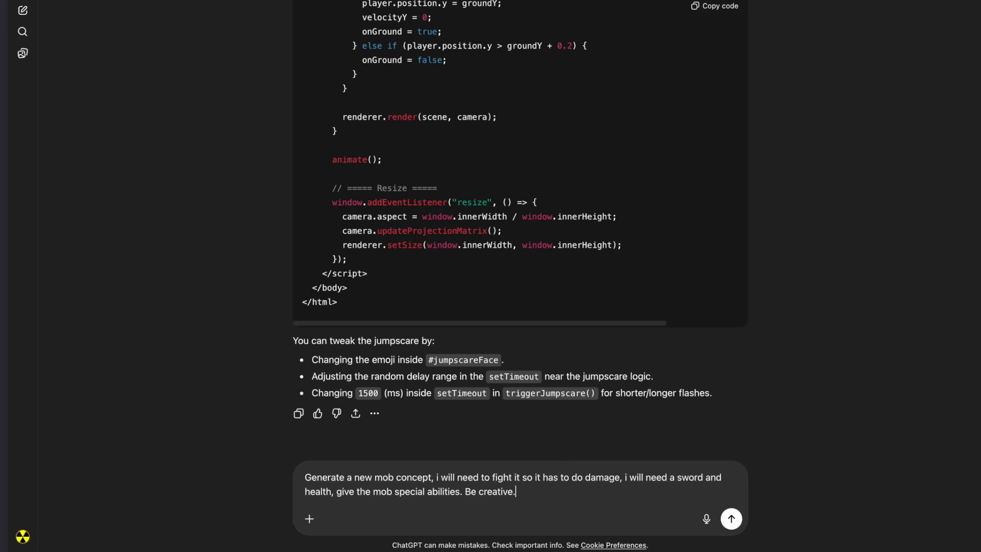
Step: Ask ChatGPT to 'impliment it into the code' after the Shatter Warden design reply
left_click(730, 518)
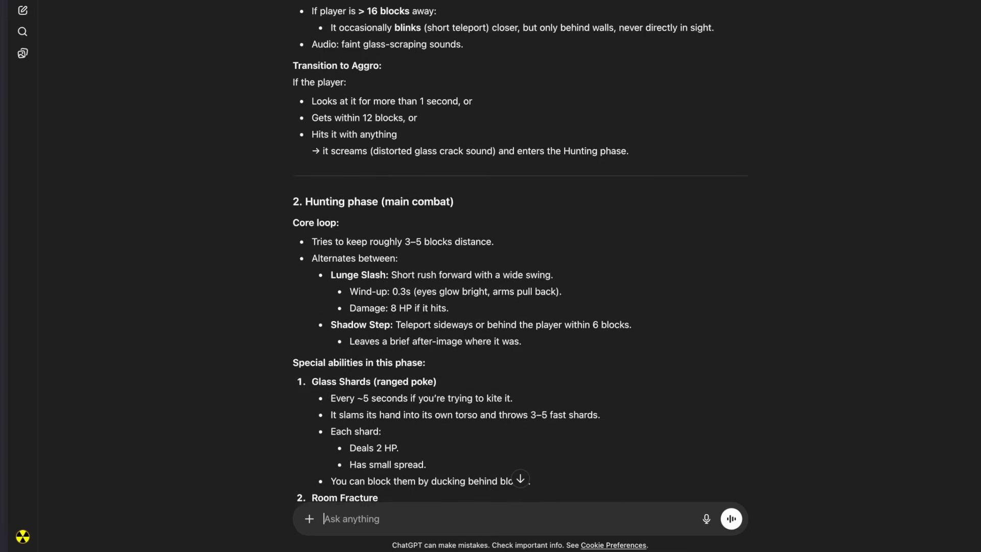
scroll("down", 3)
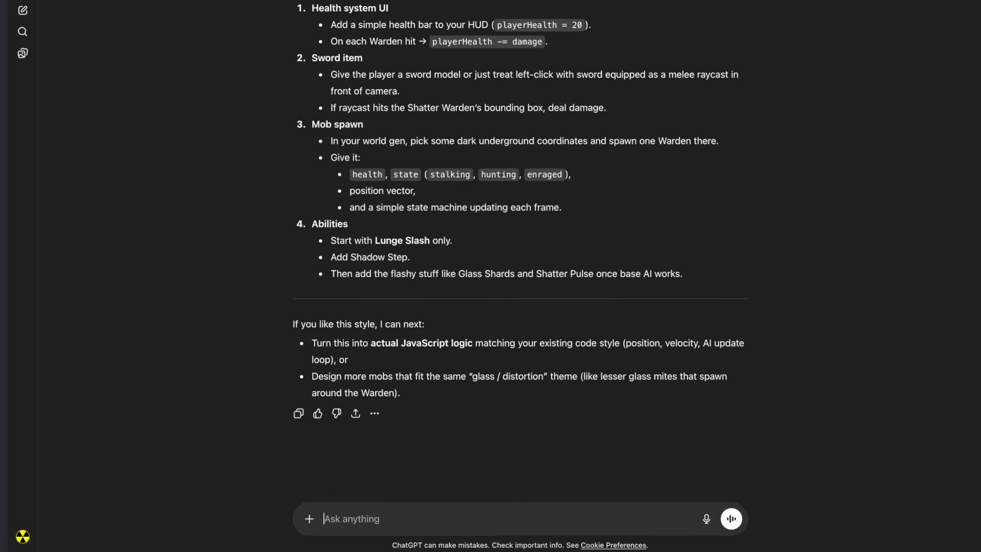
type("impliment it t")
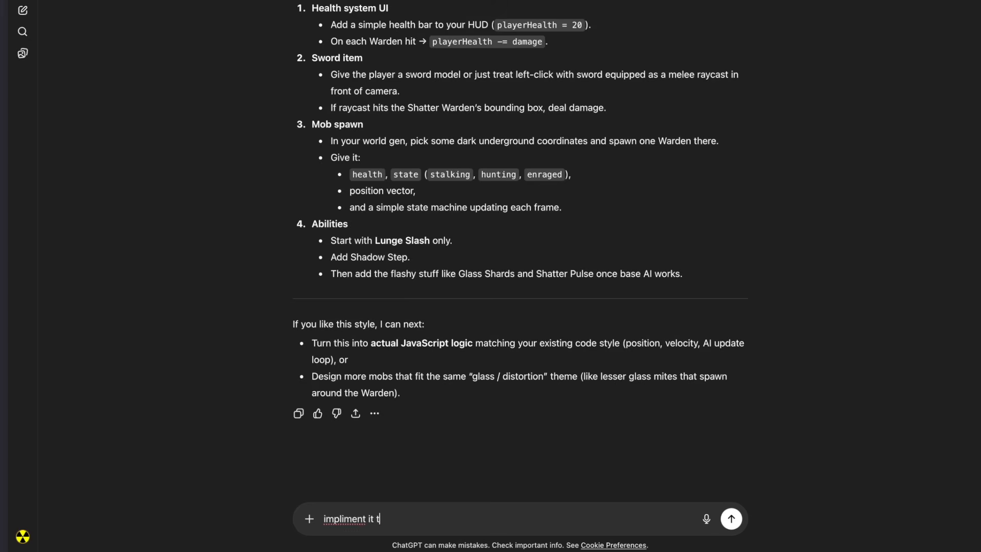
type("into the code")
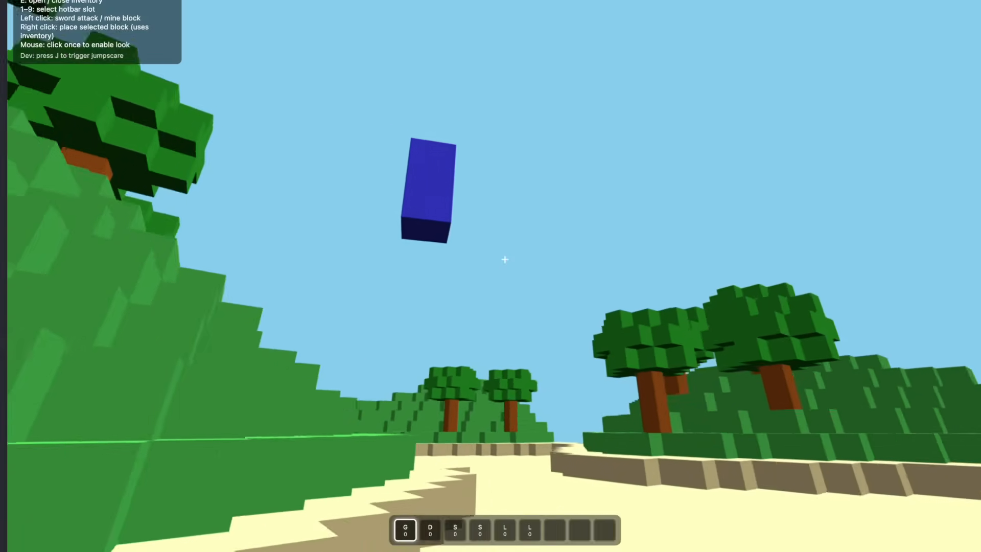
mouse_move(504, 258)
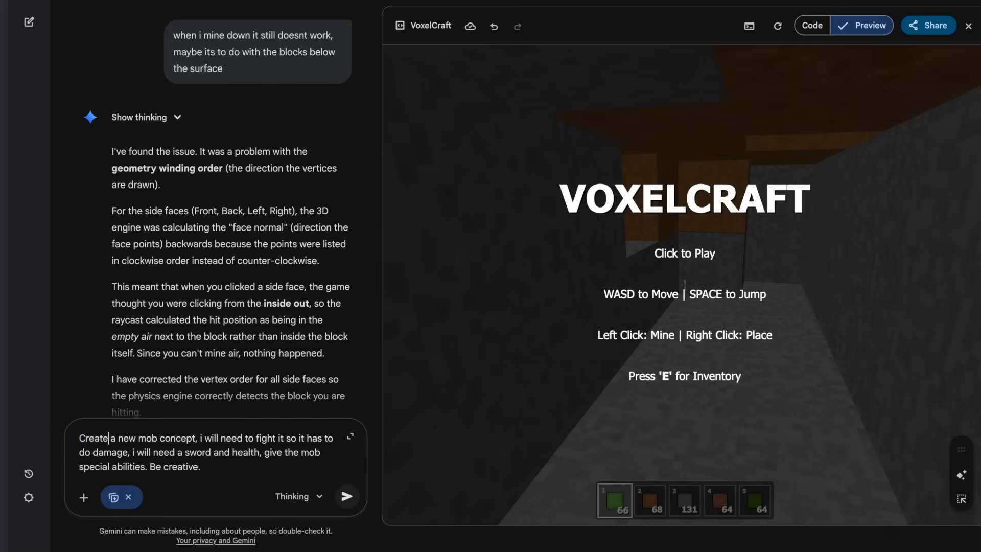
Step: Send the Void Watcher mob concept request and start playing the updated VoxelCraft preview
left_click(346, 497)
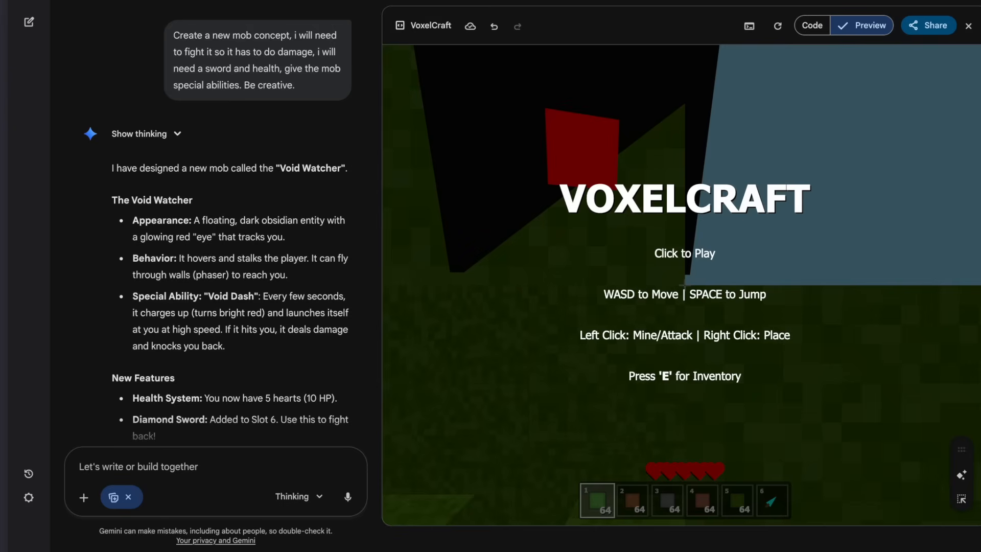
left_click(684, 254)
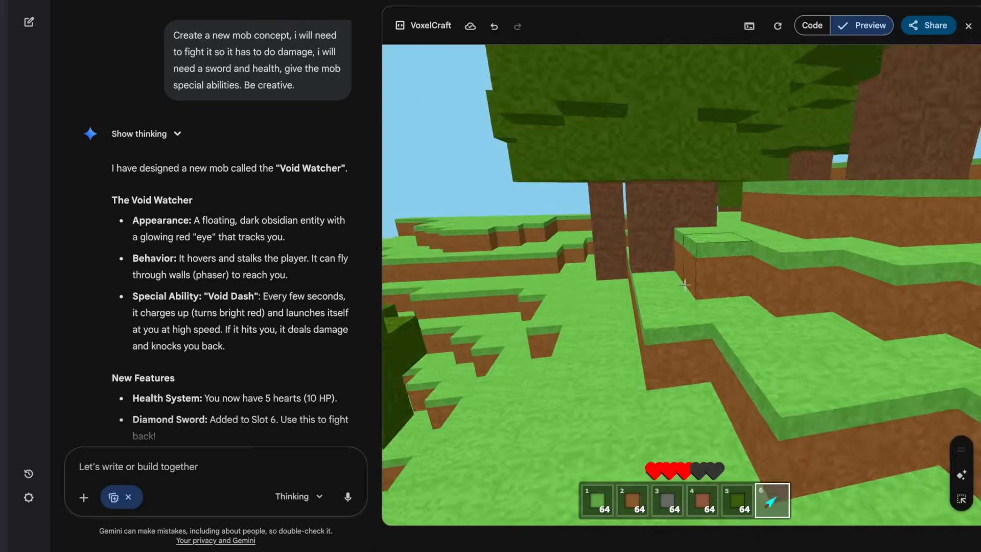
Step: Request a 3D sword model from Gemini and start playing VoxelCraft to try it
type("generat")
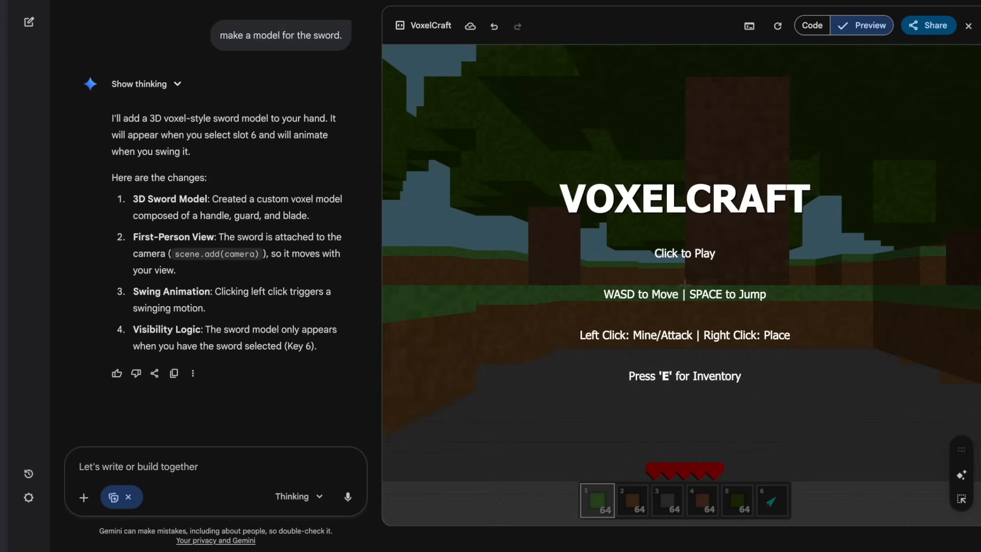
left_click(683, 253)
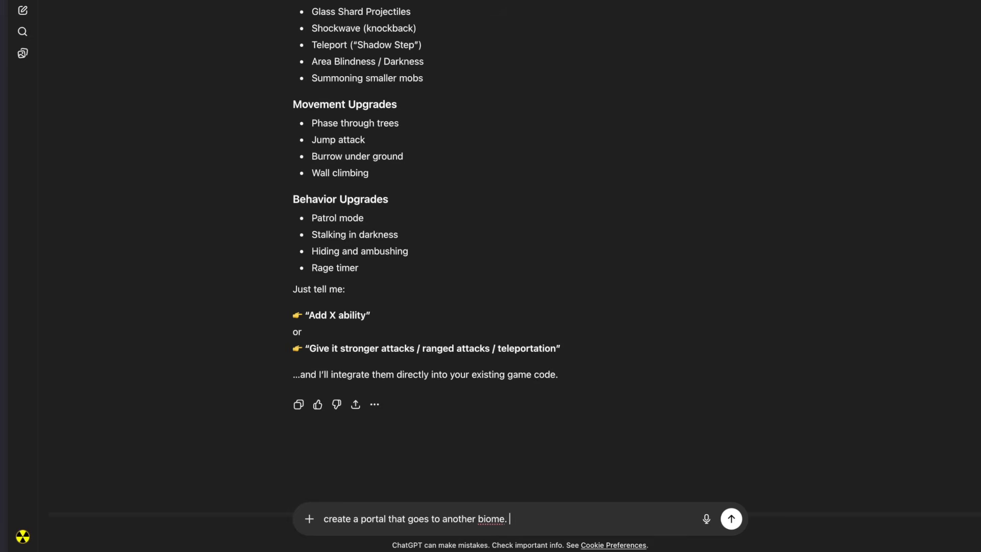
Step: Send ChatGPT the creative portal-to-another-biome request and view the result
type("be creatice and")
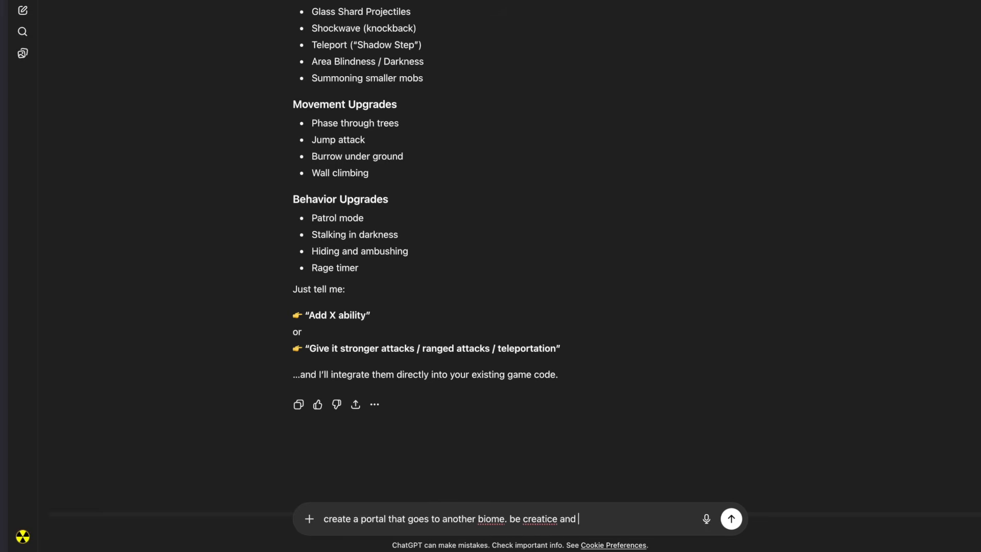
left_click(729, 518)
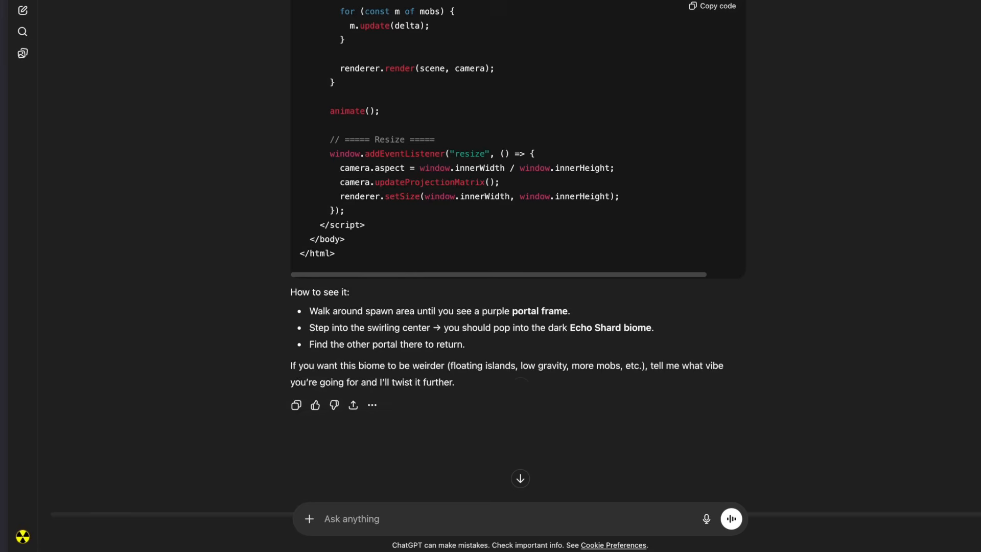
left_click(712, 6)
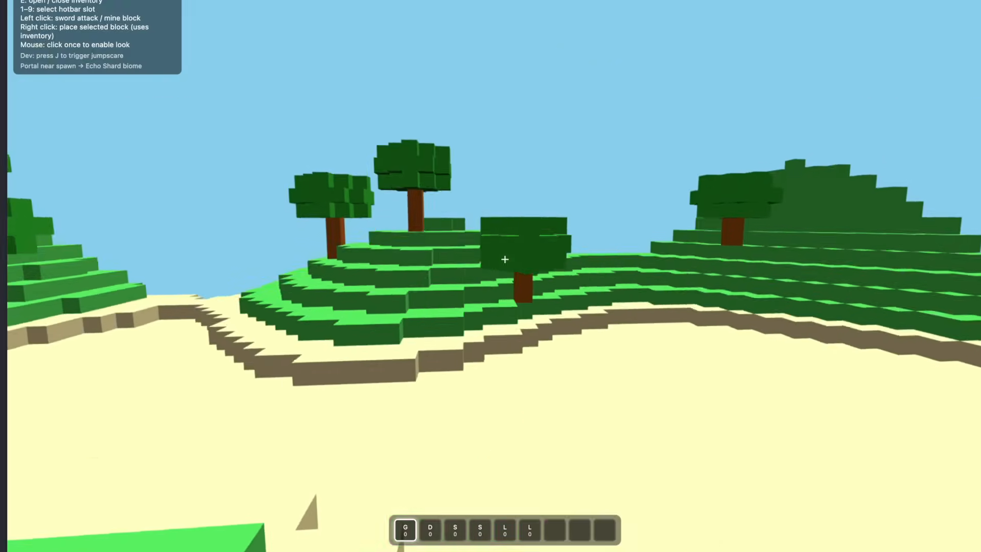
mouse_move(491, 276)
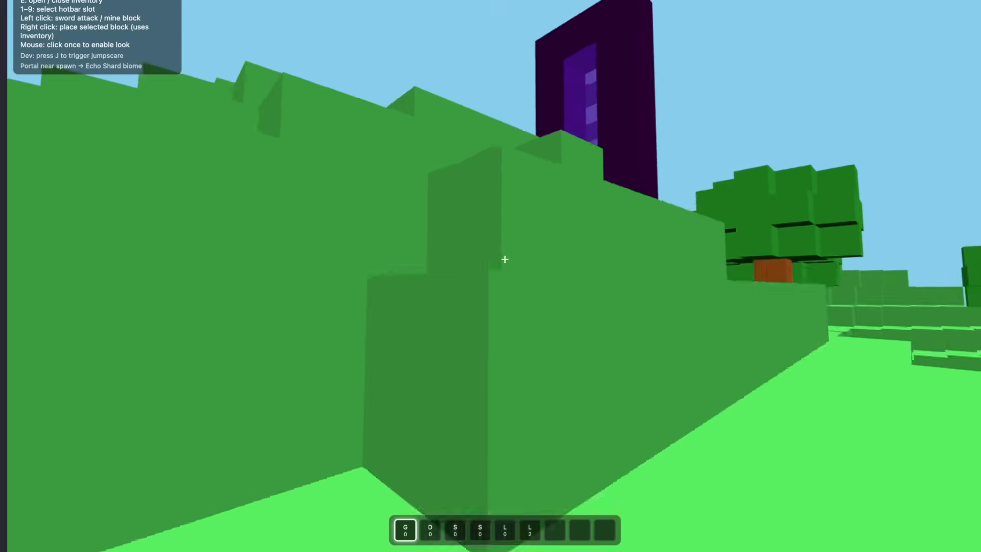
mouse_move(505, 259)
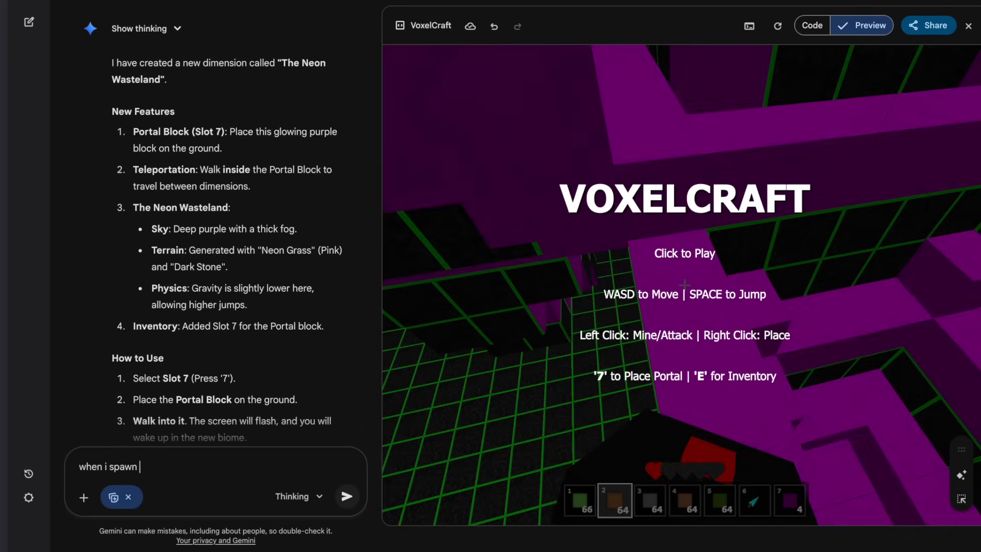
Step: Report being stuck inside blocks in the new biome, then play the spawn-fixed VoxelCraft
type("in the new biome, i am stuck")
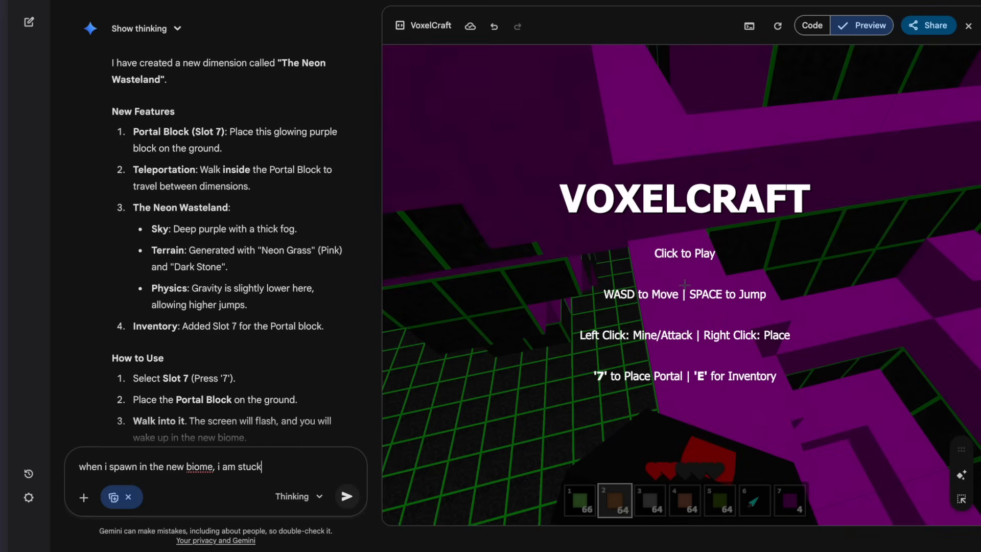
type("inside of blo")
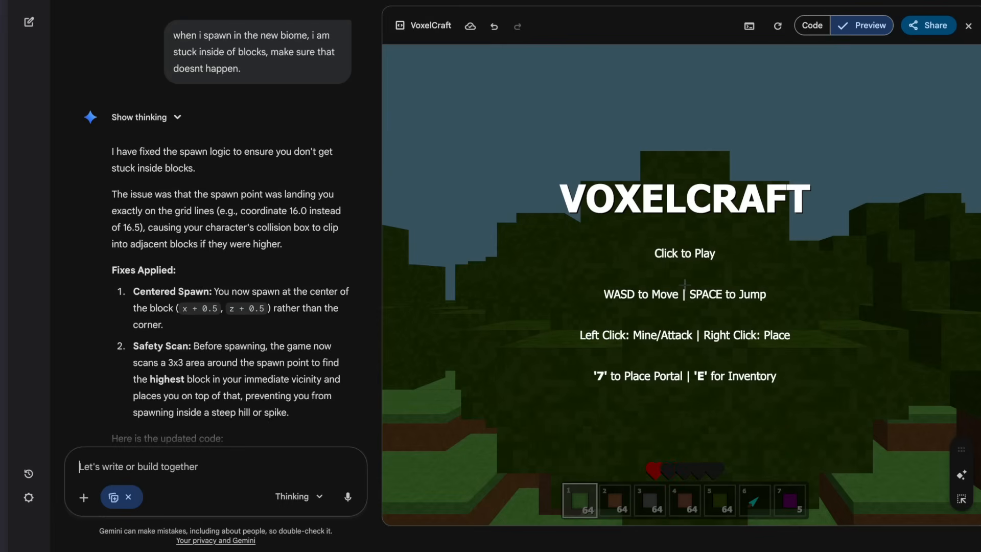
left_click(685, 254)
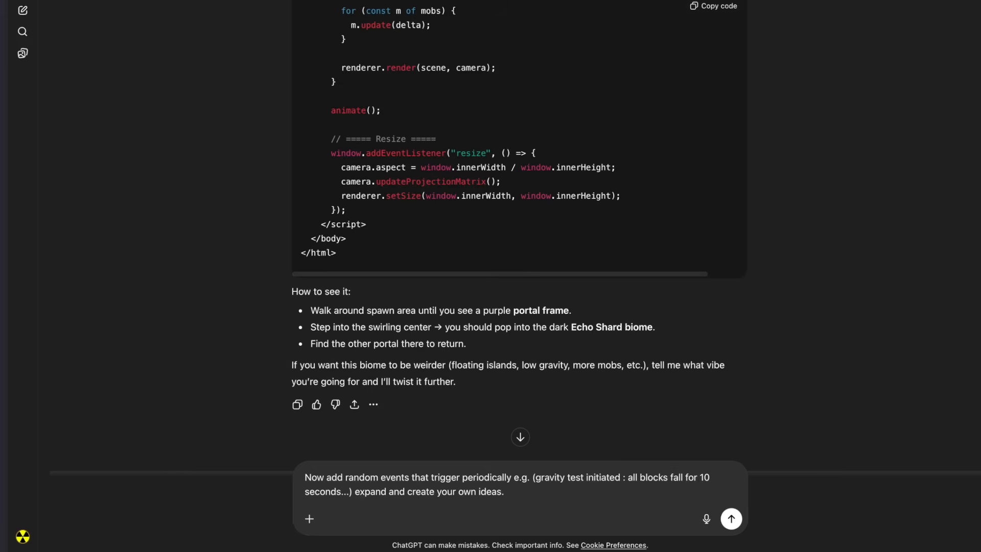
Step: Send ChatGPT the 'Now add random events…' prompt and run the updated voxel game
left_click(503, 491)
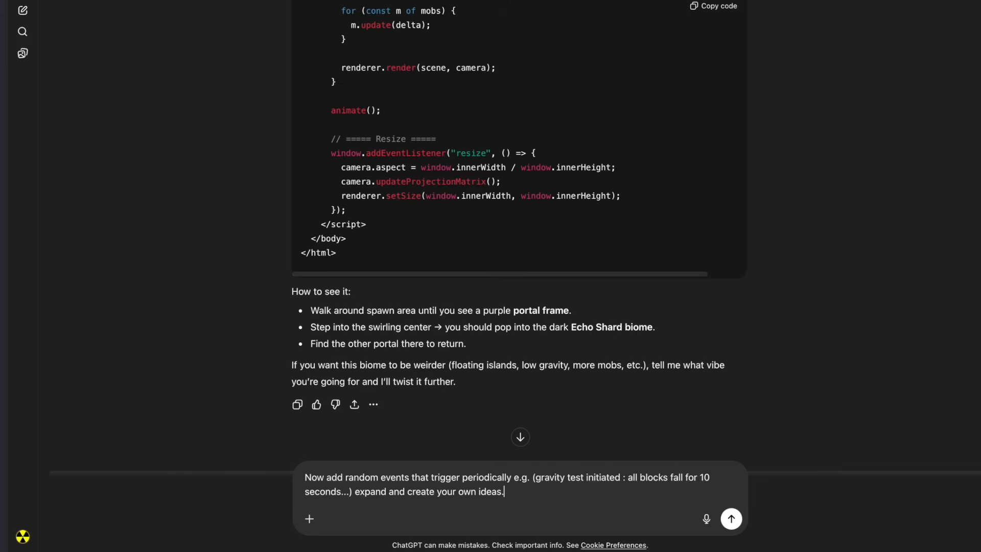
left_click(730, 518)
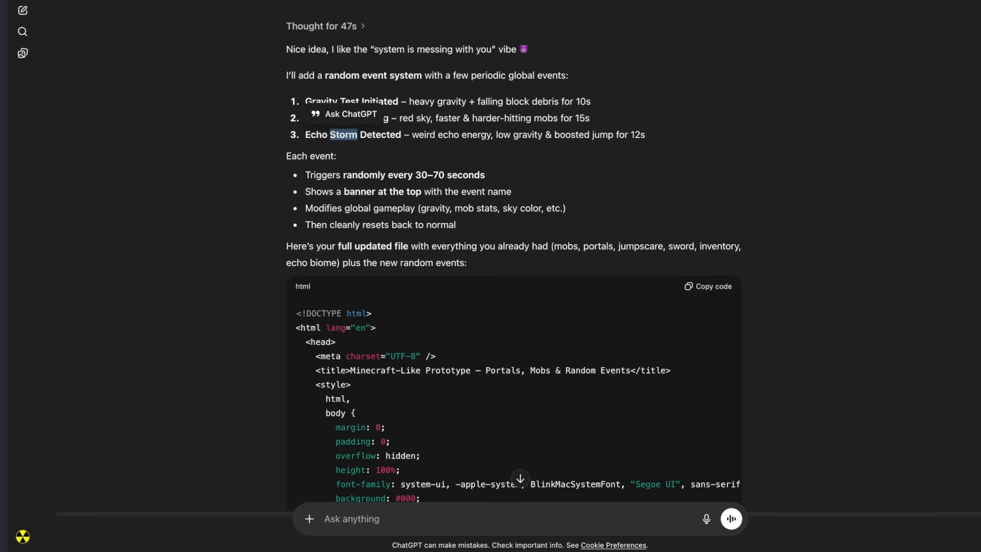
left_click(707, 286)
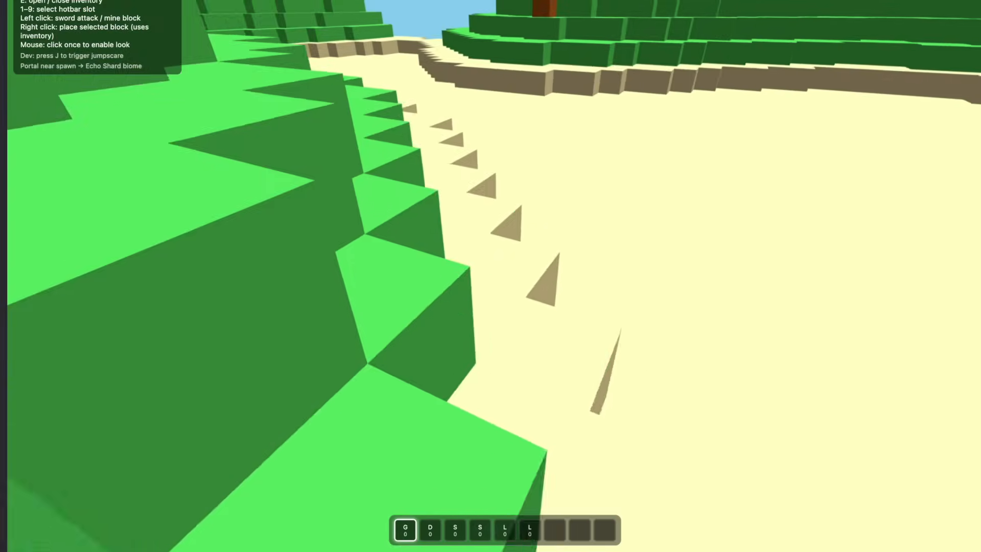
mouse_move(490, 263)
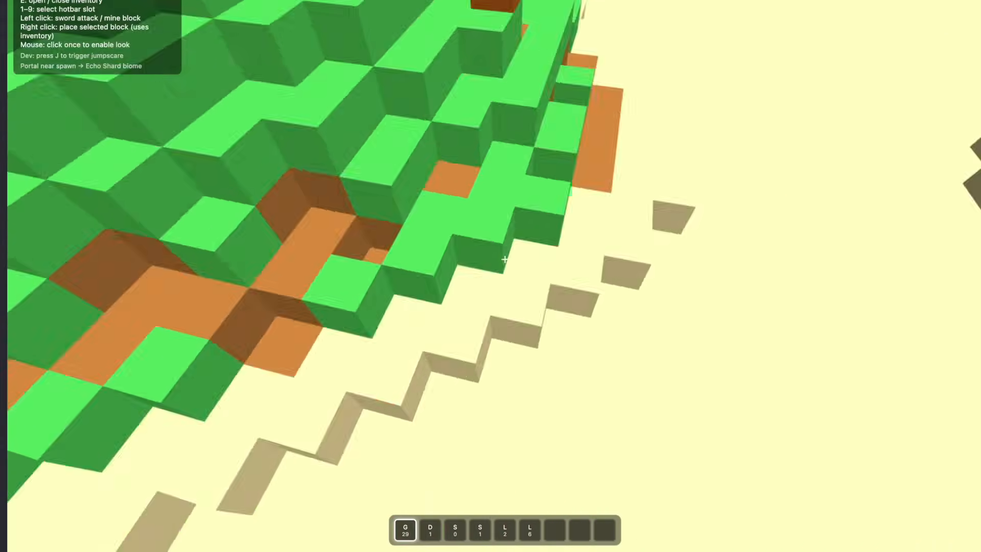
mouse_move(491, 257)
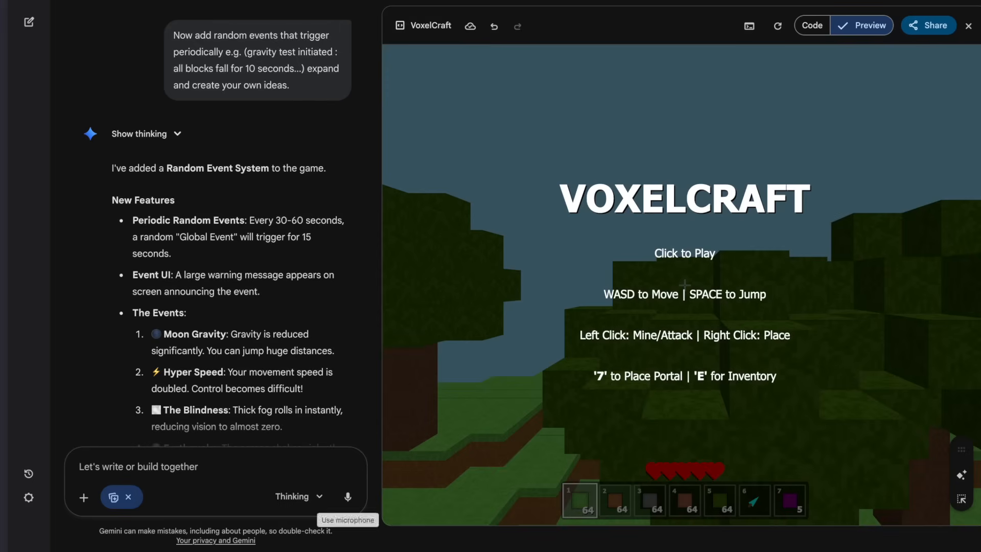
Step: Start playing VoxelCraft's random-events version in the Canvas preview
left_click(684, 253)
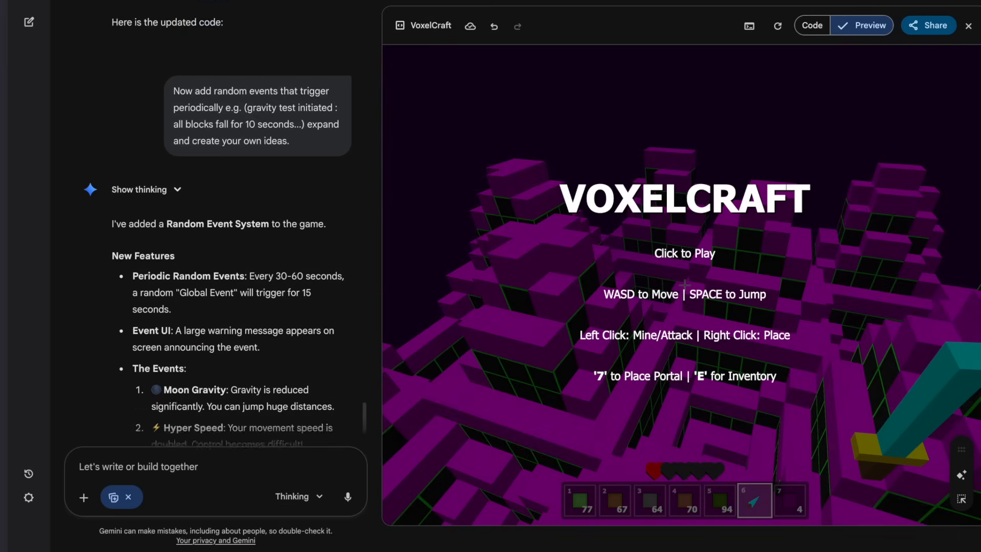
Step: Review Gemini's five-event list and start playing the updated VoxelCraft preview
scroll("down", 3)
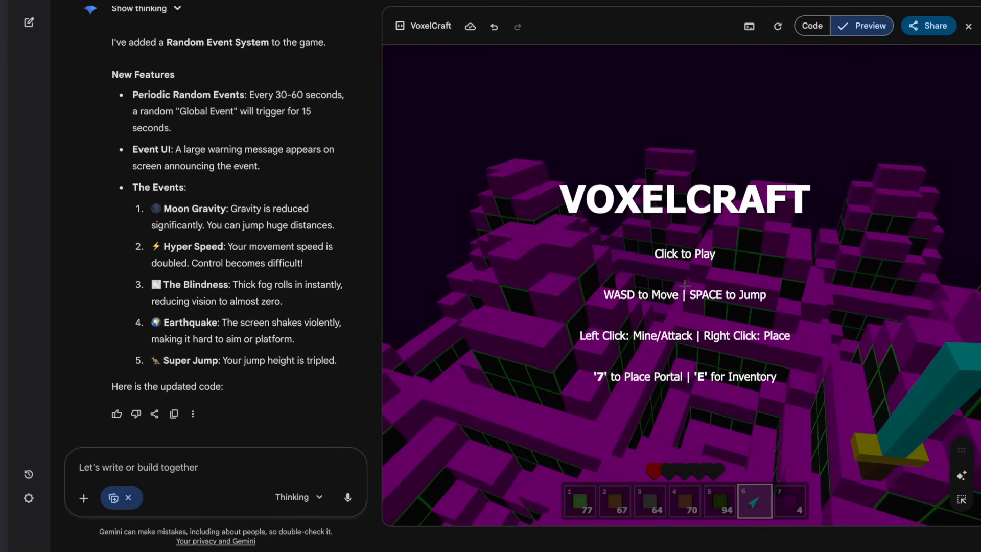
left_click(684, 254)
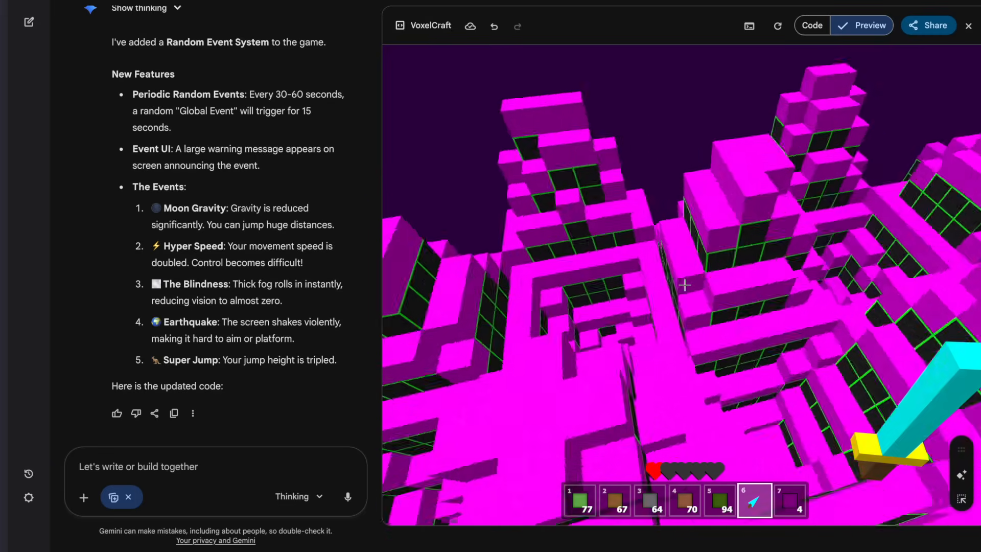